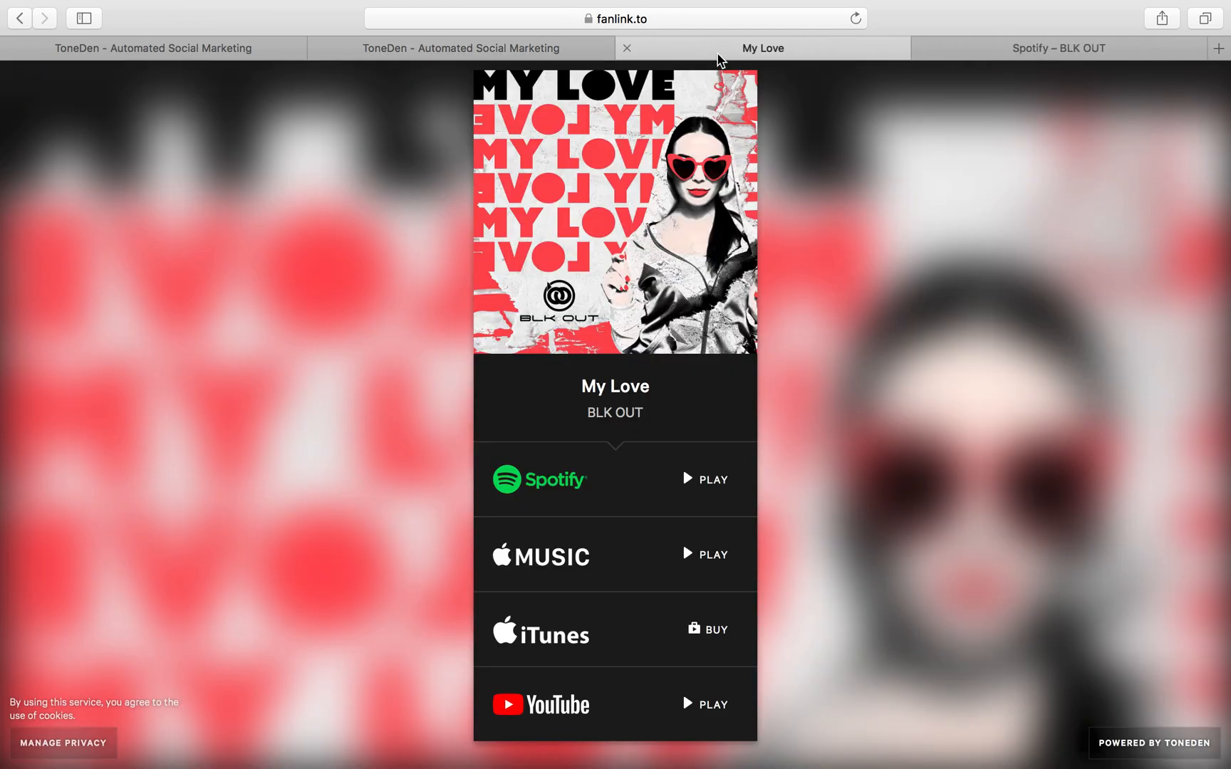
mouse_move(647, 438)
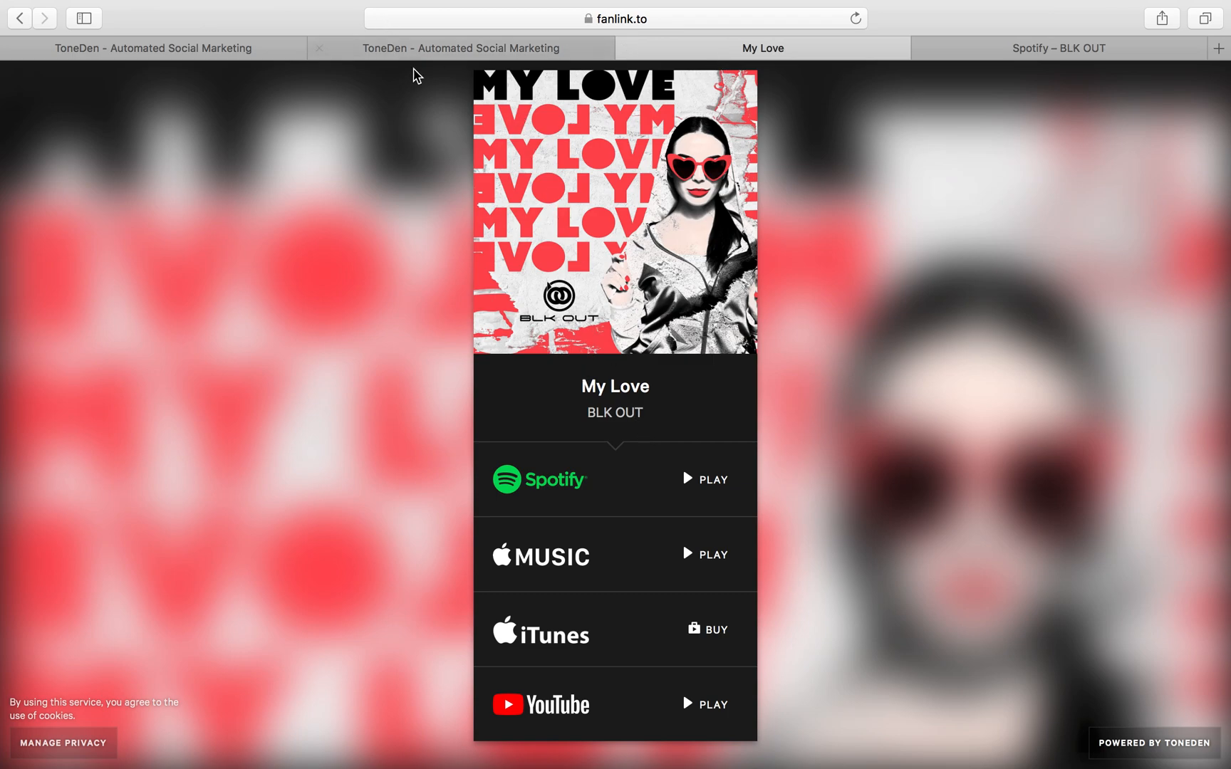
mouse_move(529, 304)
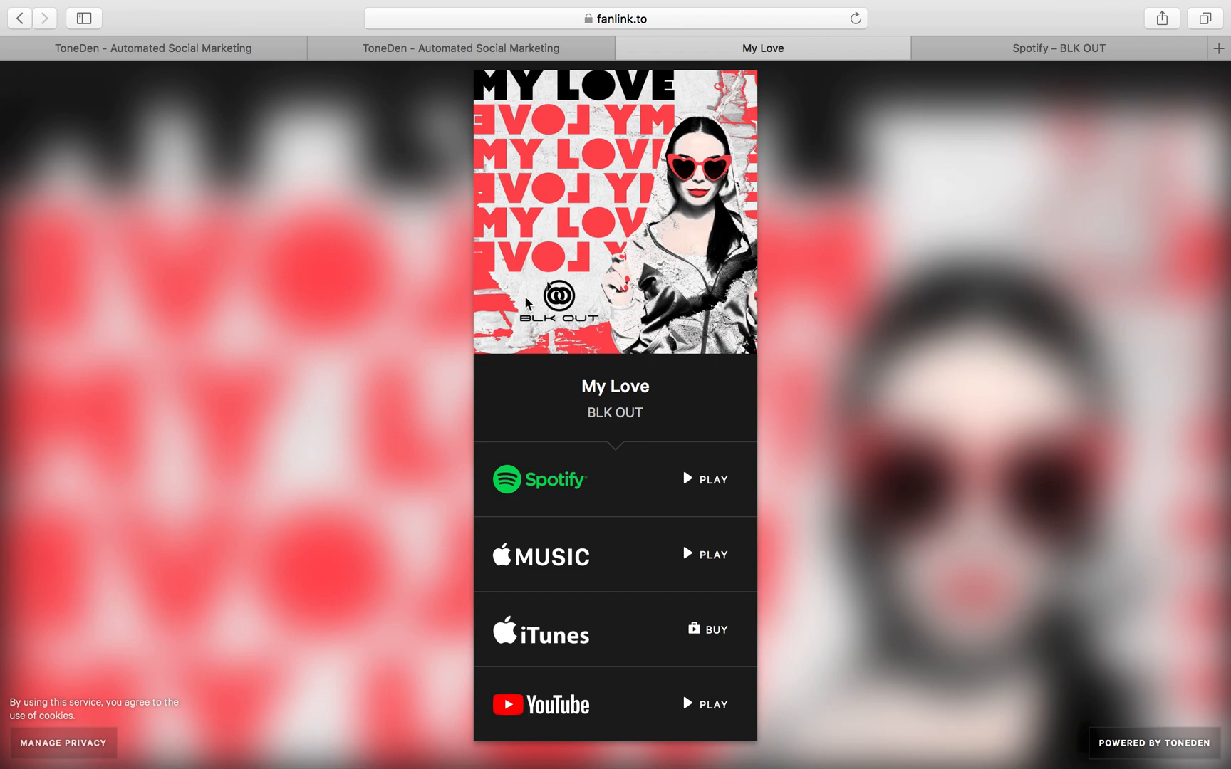
mouse_move(488, 344)
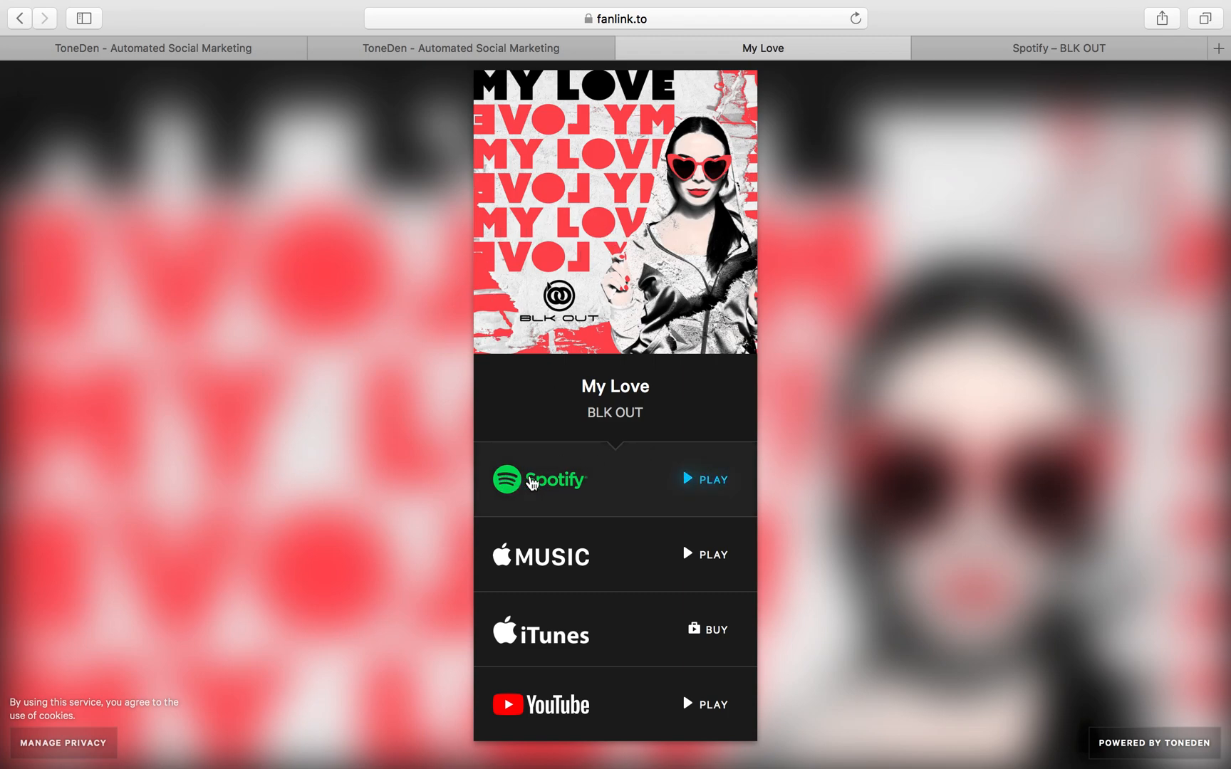
mouse_move(498, 560)
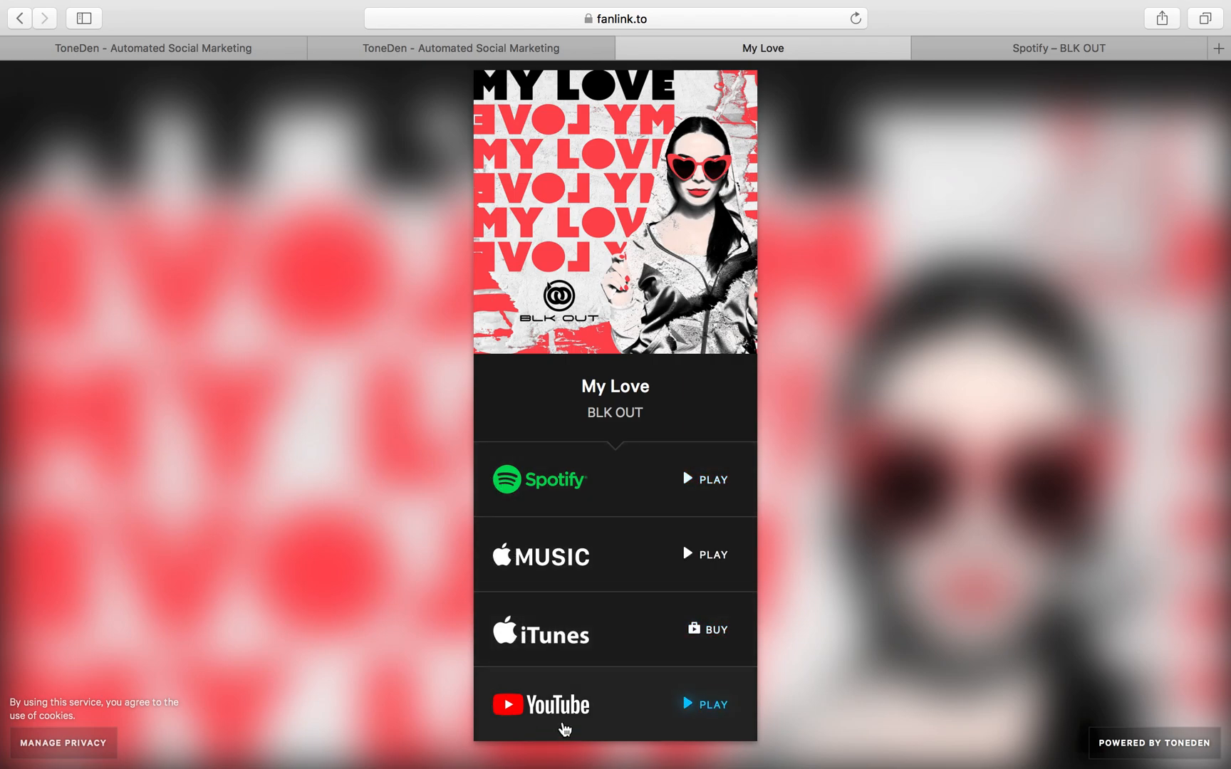
mouse_move(448, 339)
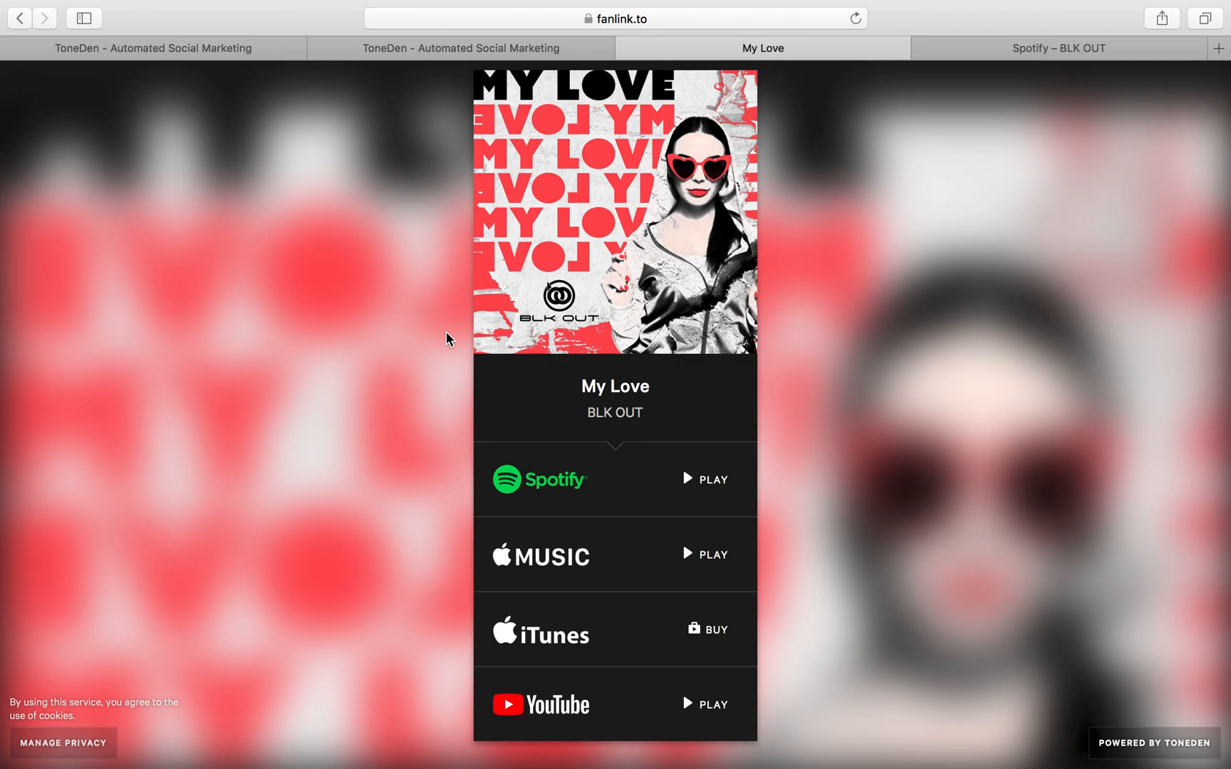
mouse_move(491, 289)
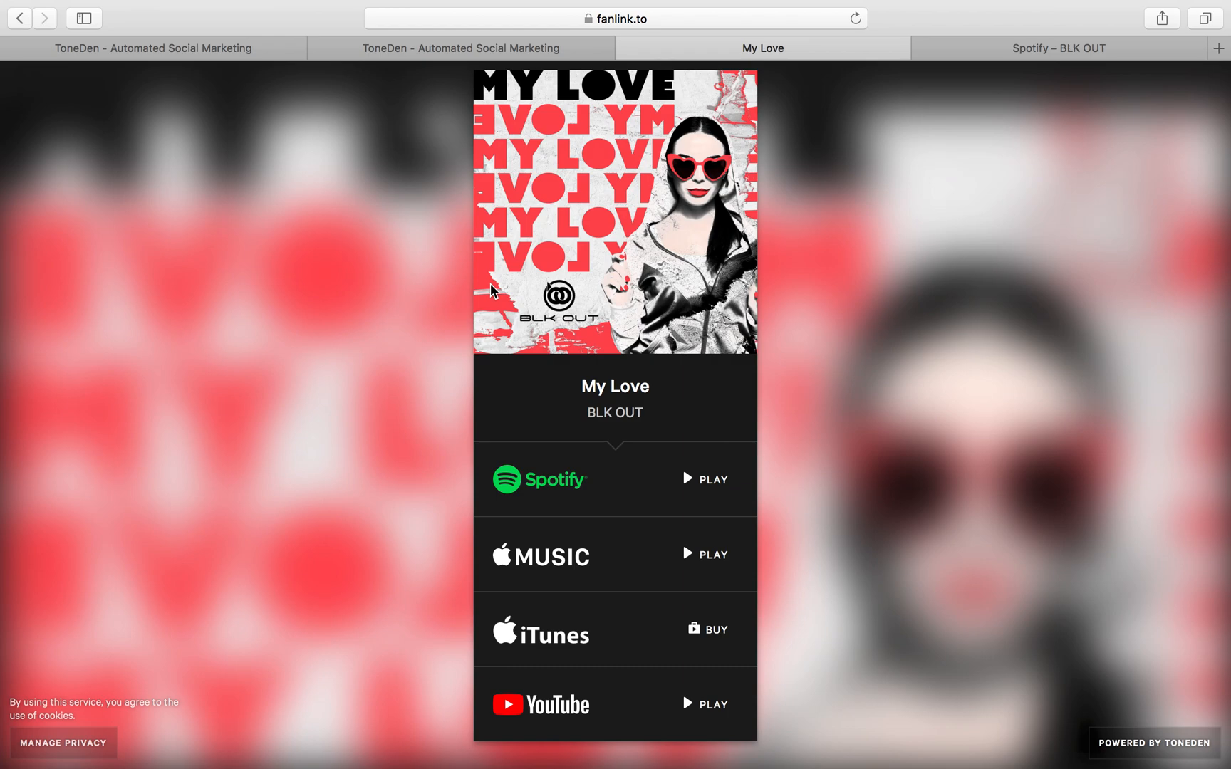
mouse_move(539, 567)
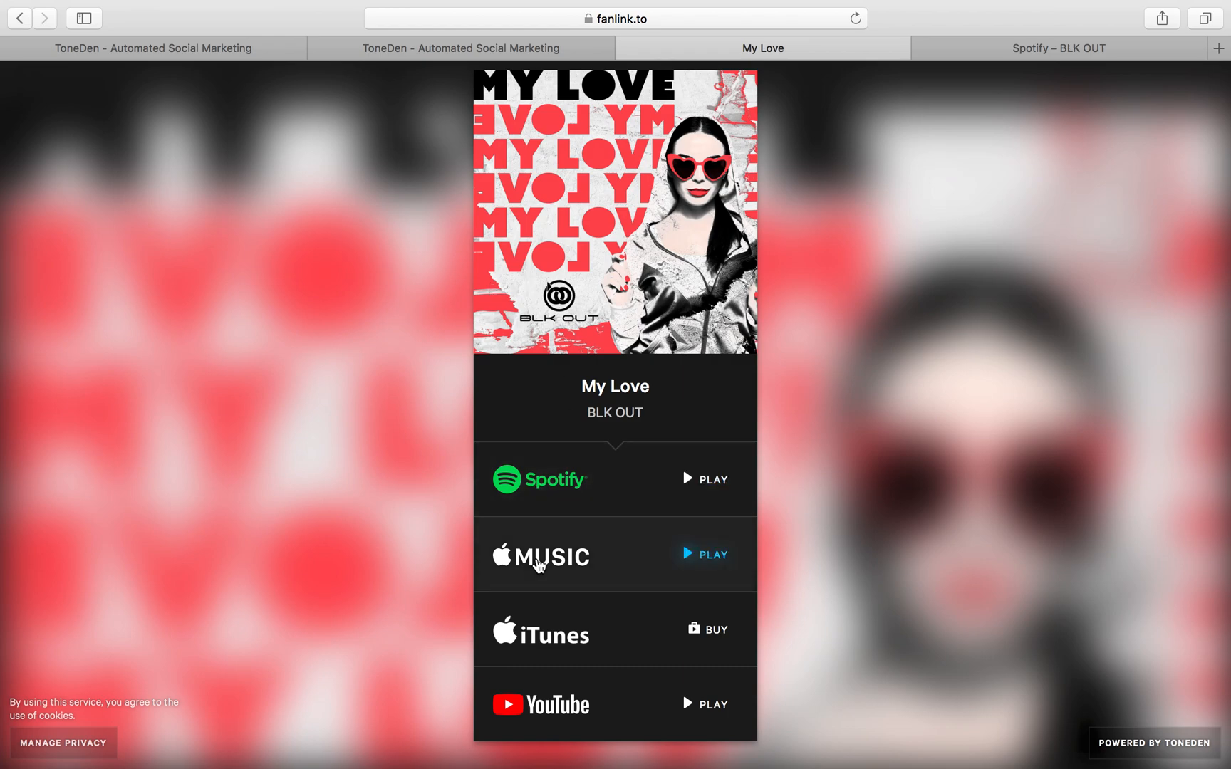
mouse_move(541, 508)
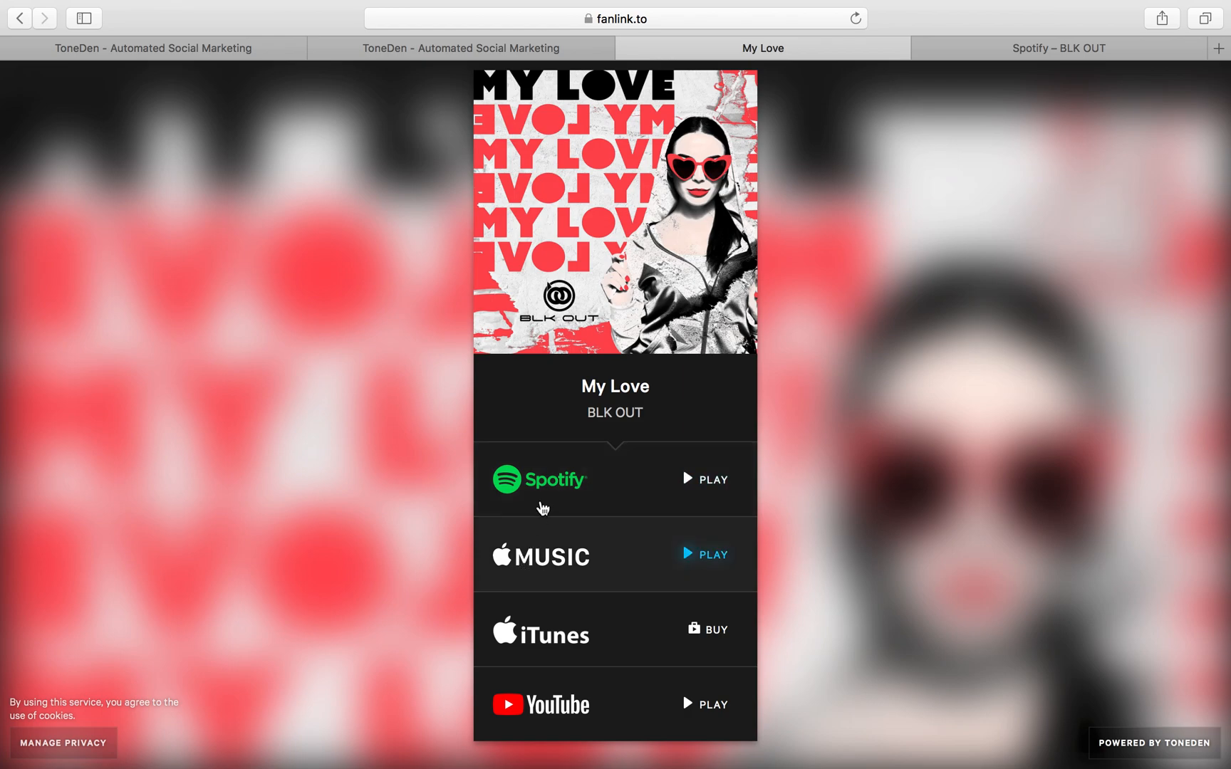
Start a new campaign from the My Love overview and scroll to the campaign types.
click(153, 47)
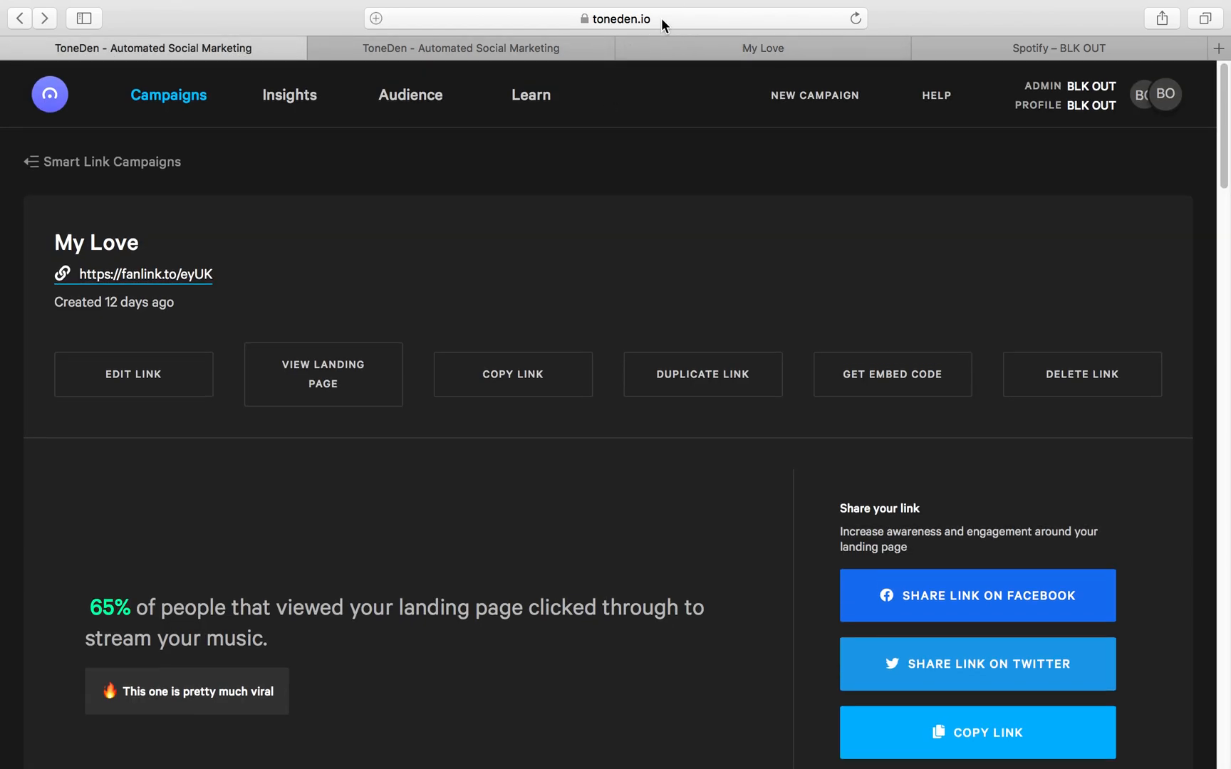
mouse_move(798, 109)
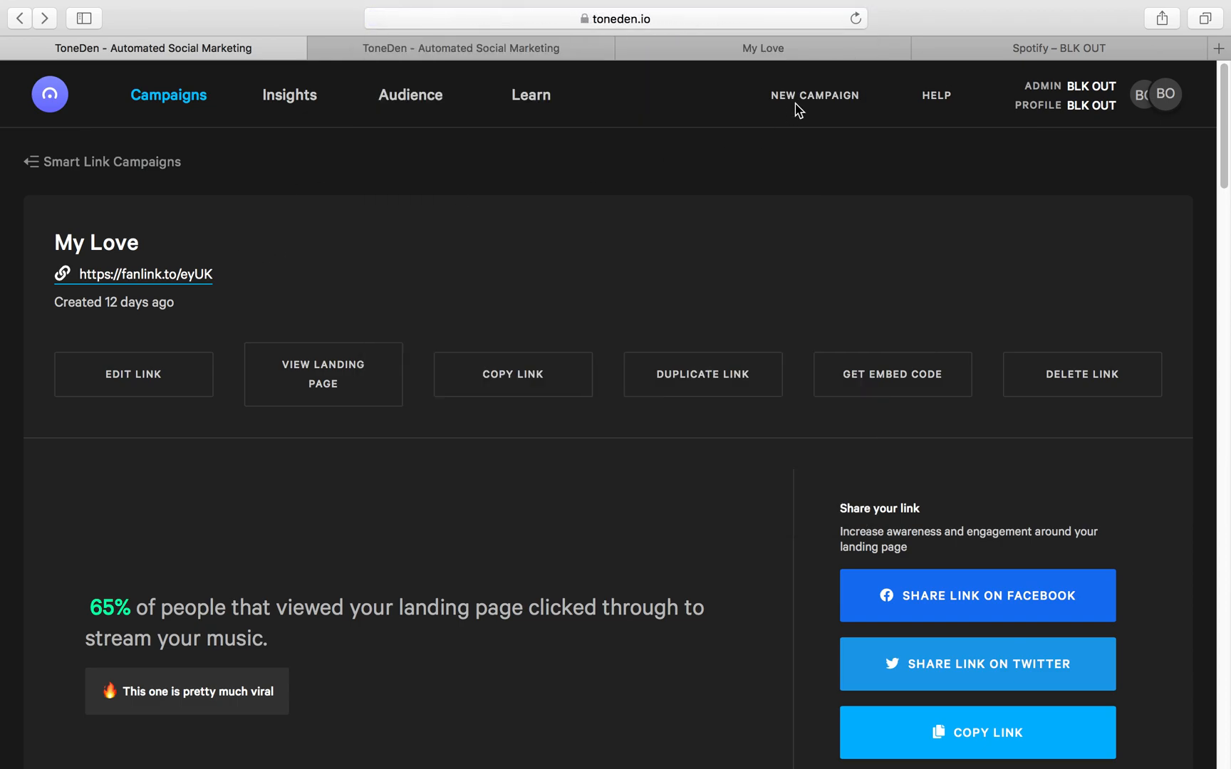
mouse_move(807, 103)
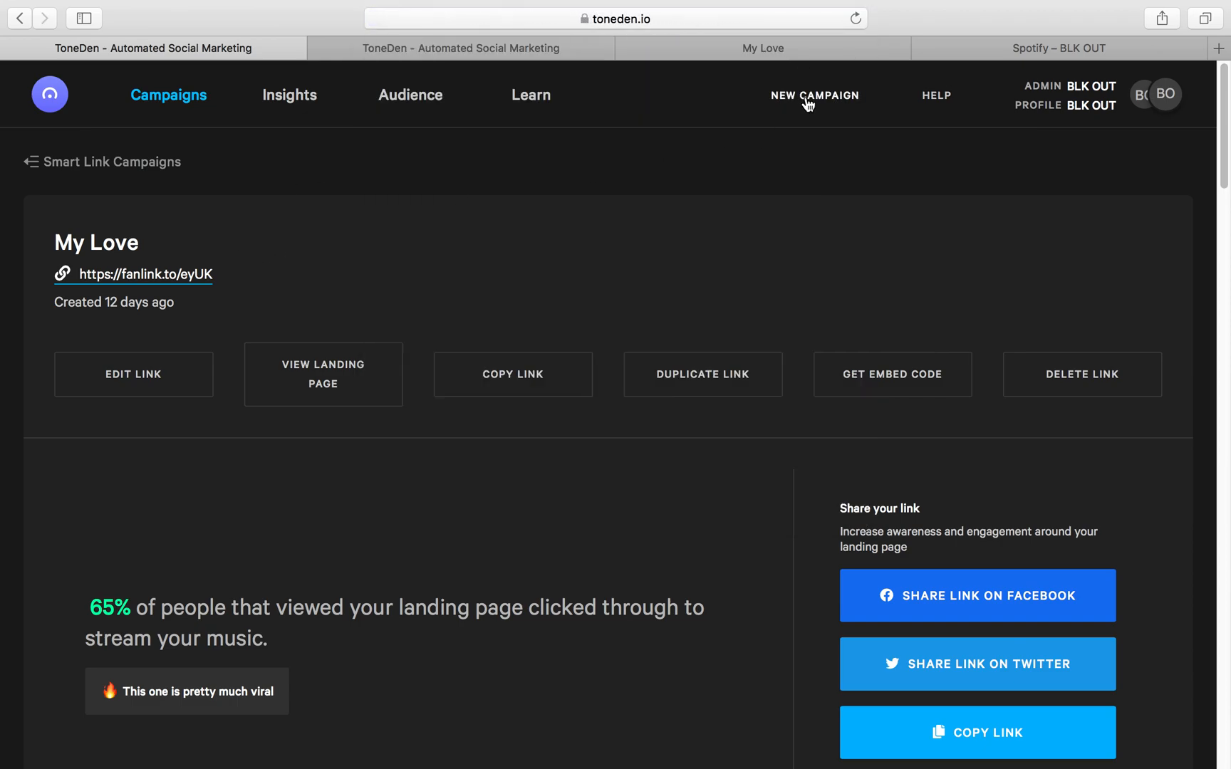
click(815, 95)
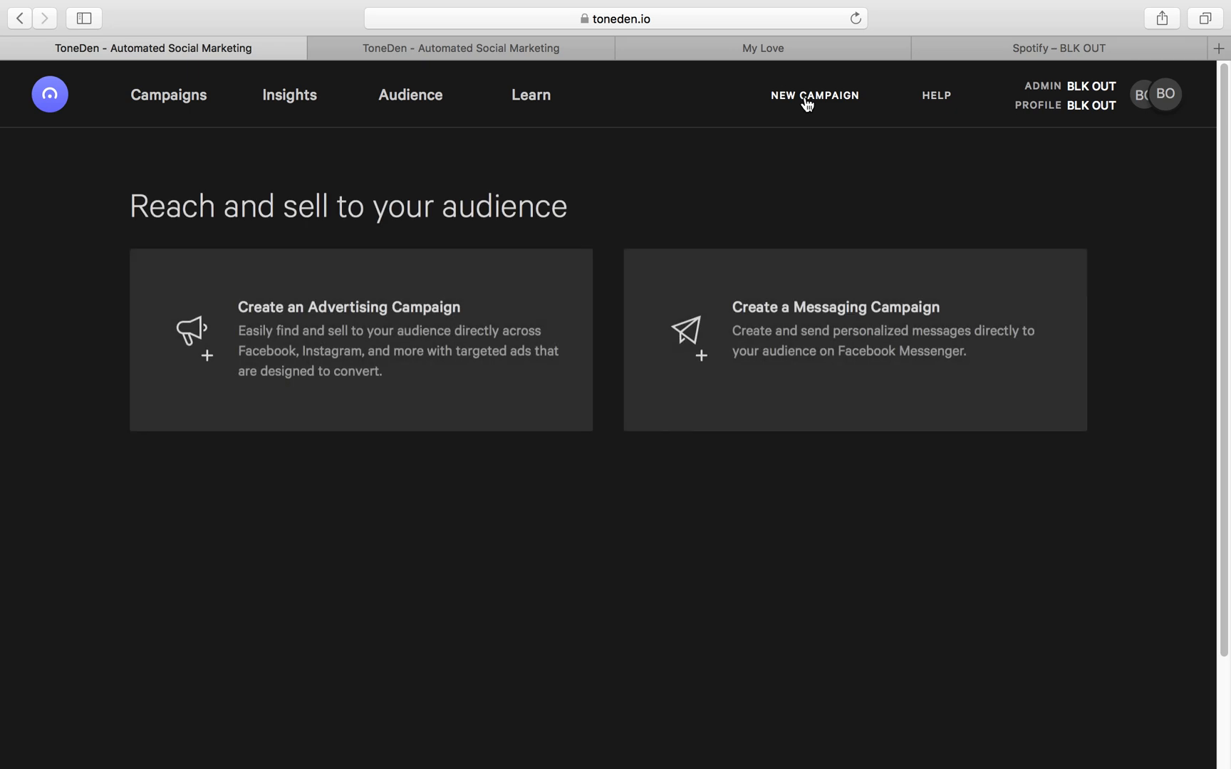
scroll(down, 3)
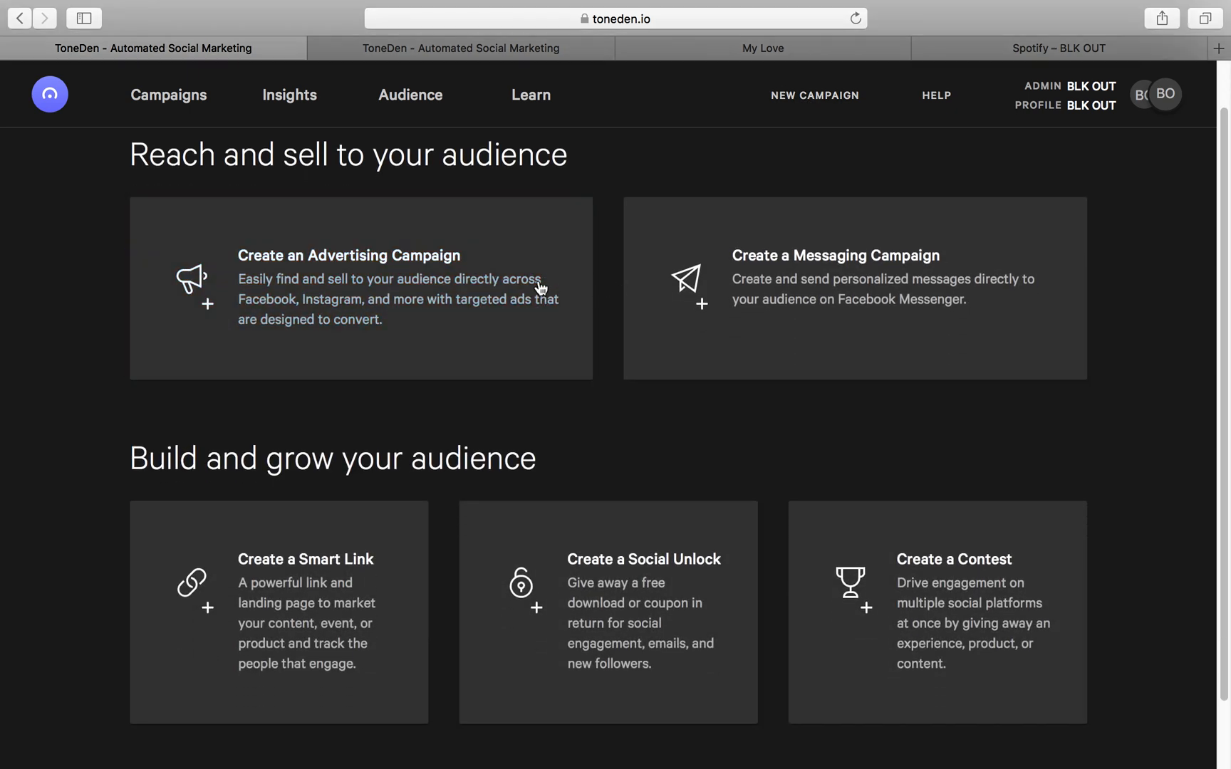
scroll(down, 3)
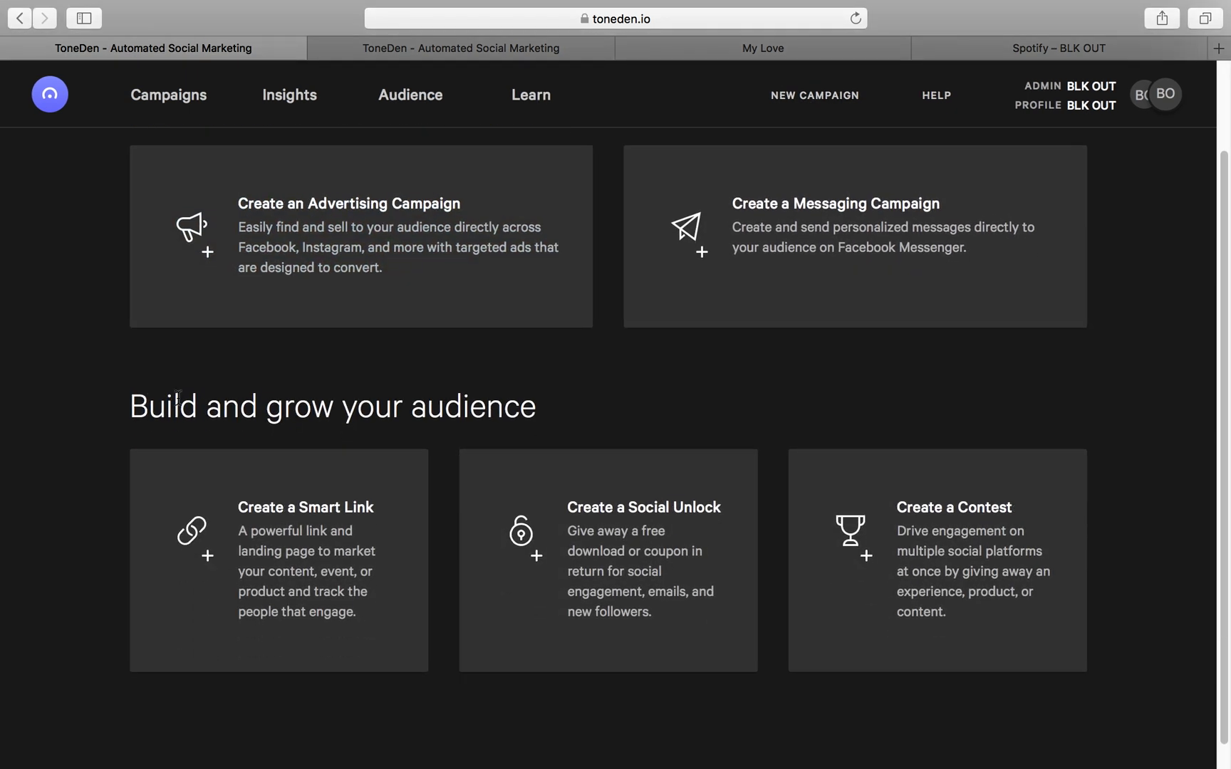
mouse_move(259, 570)
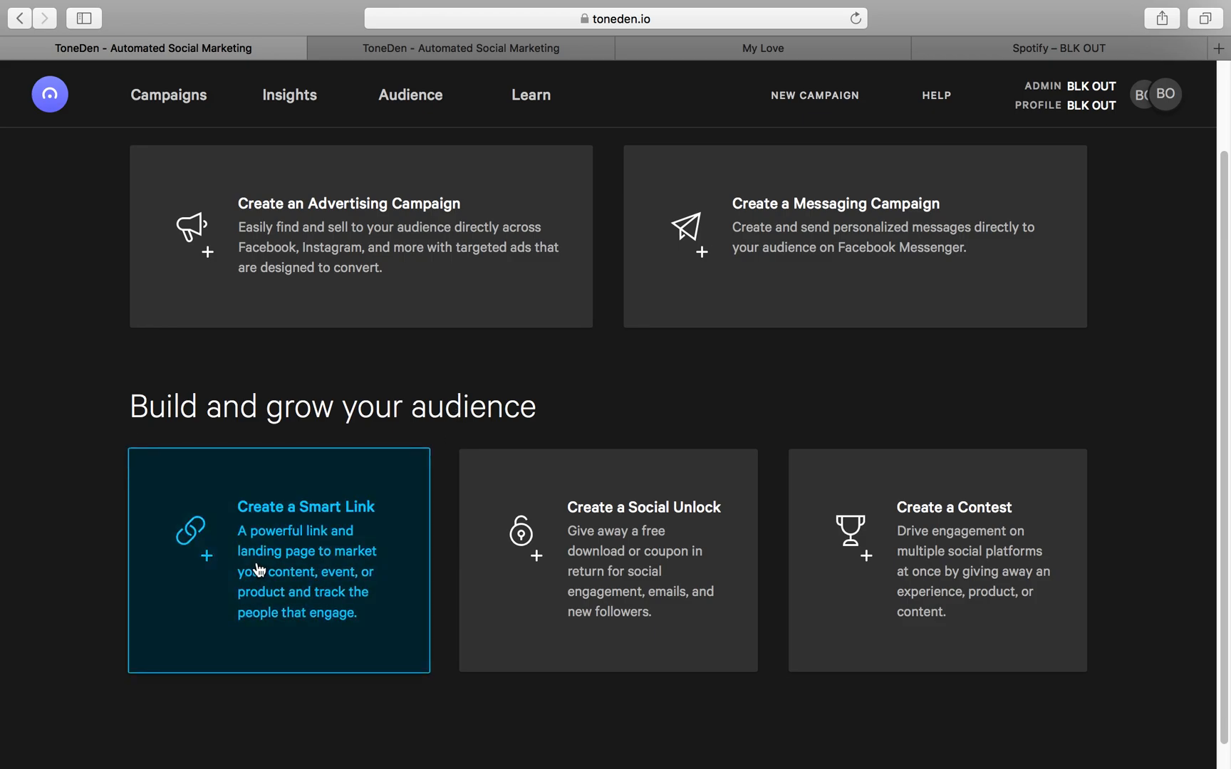
Create a Smart Link using the Music template.
click(278, 559)
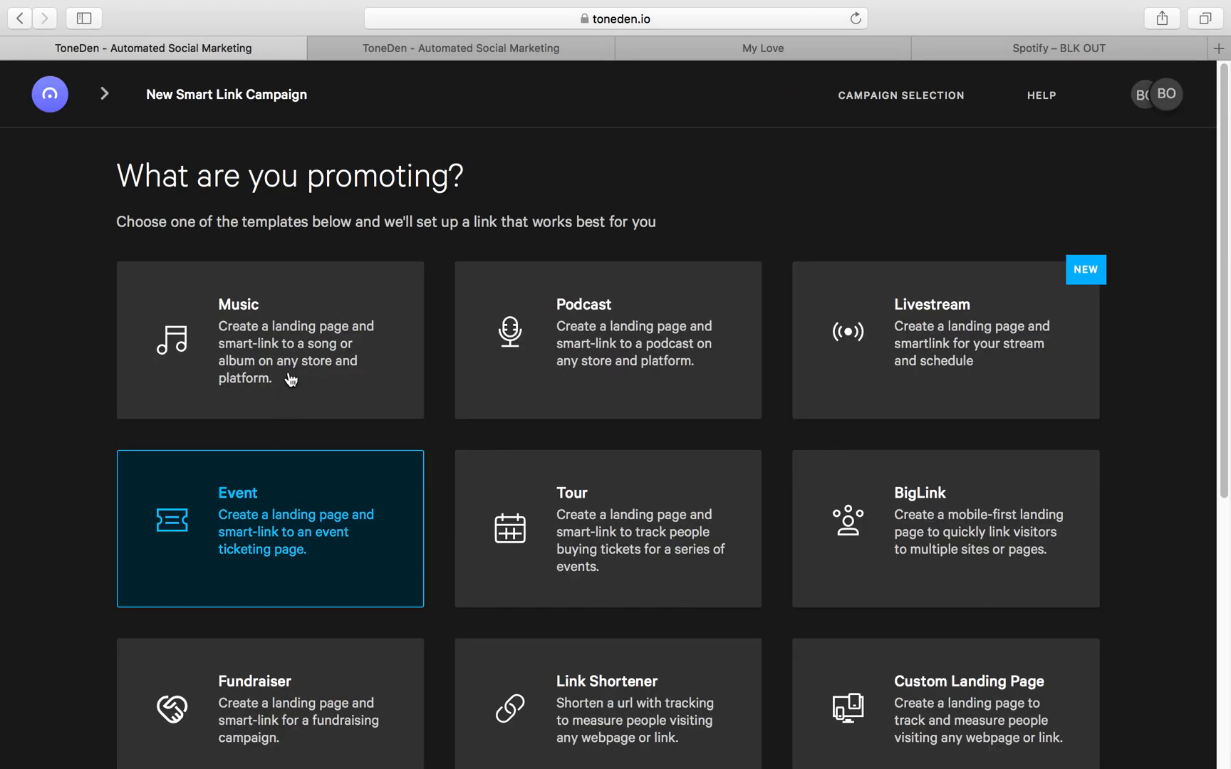
click(269, 339)
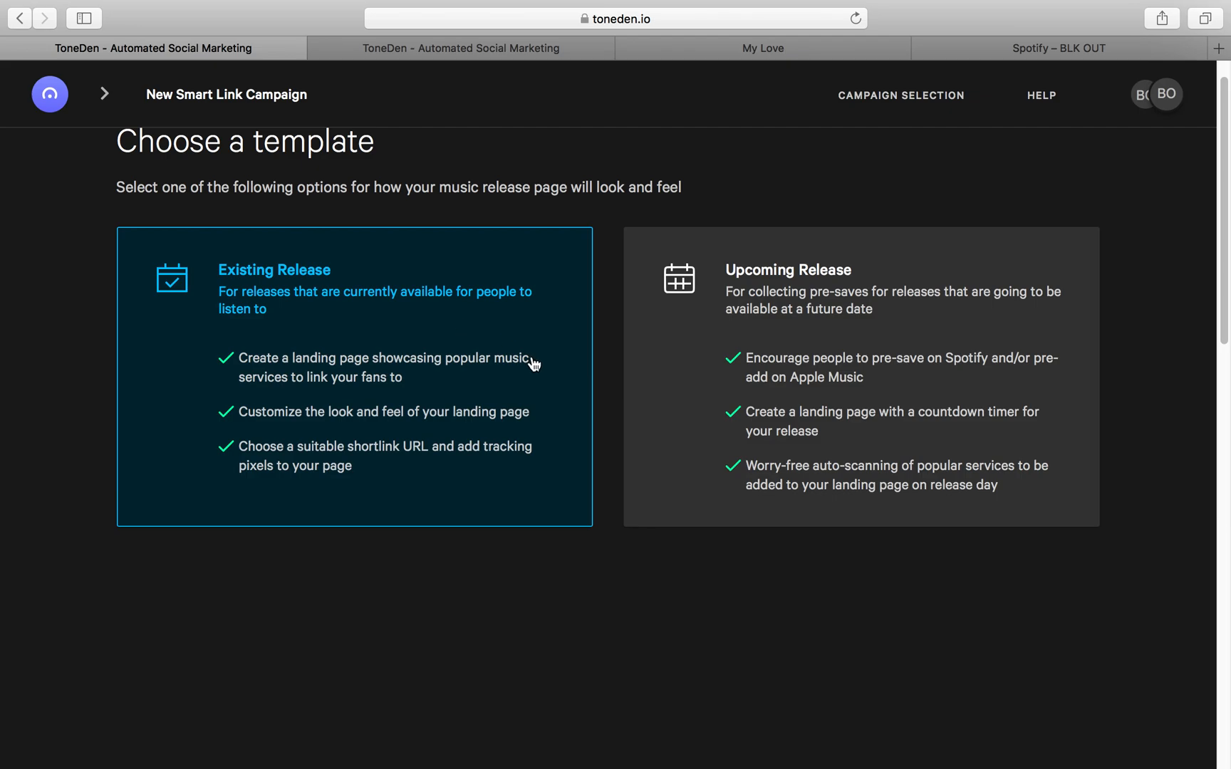
mouse_move(384, 286)
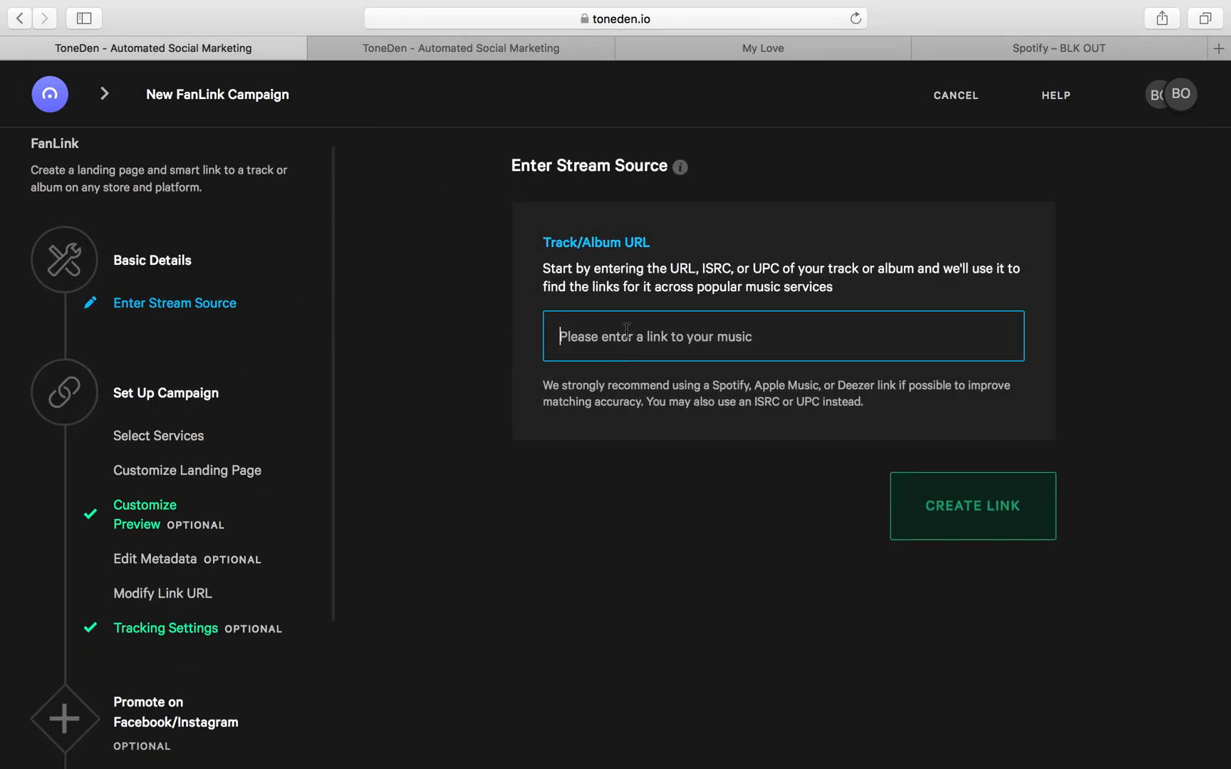
mouse_move(509, 170)
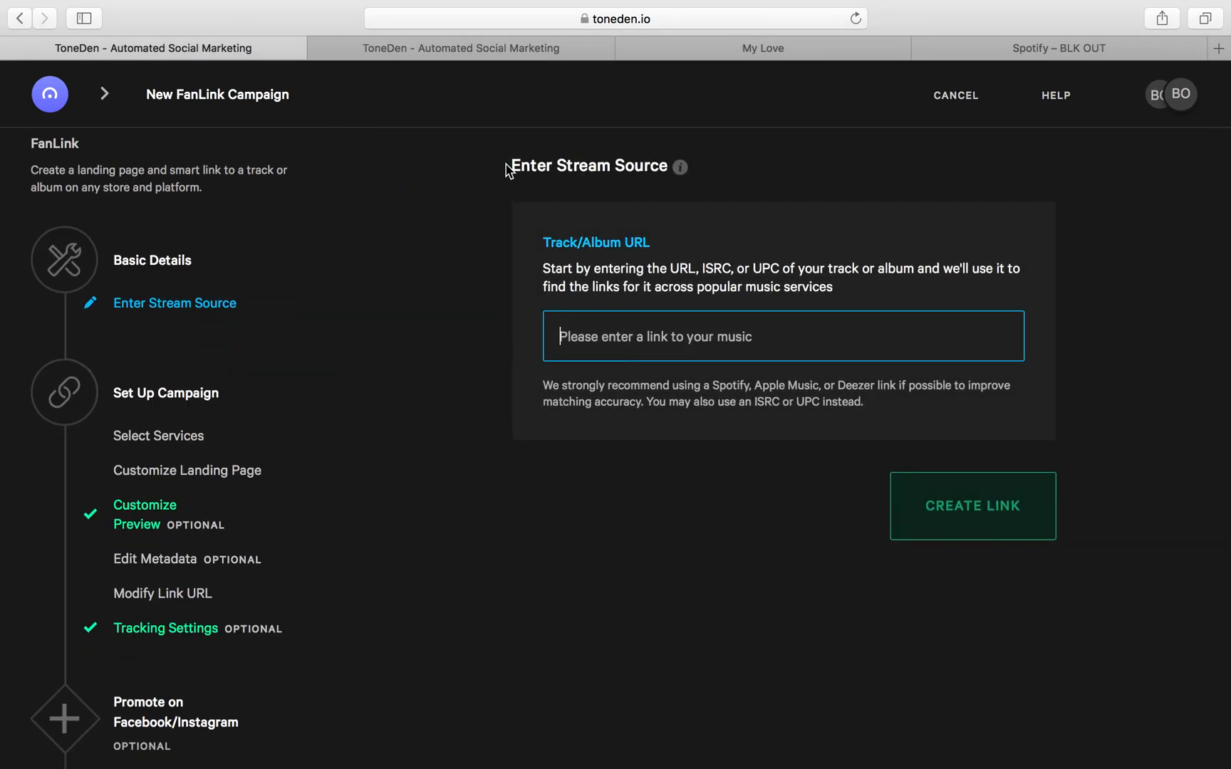
Copy the Spotify song link for 'In My Arms - Radio Edit' from the artist's page.
click(761, 48)
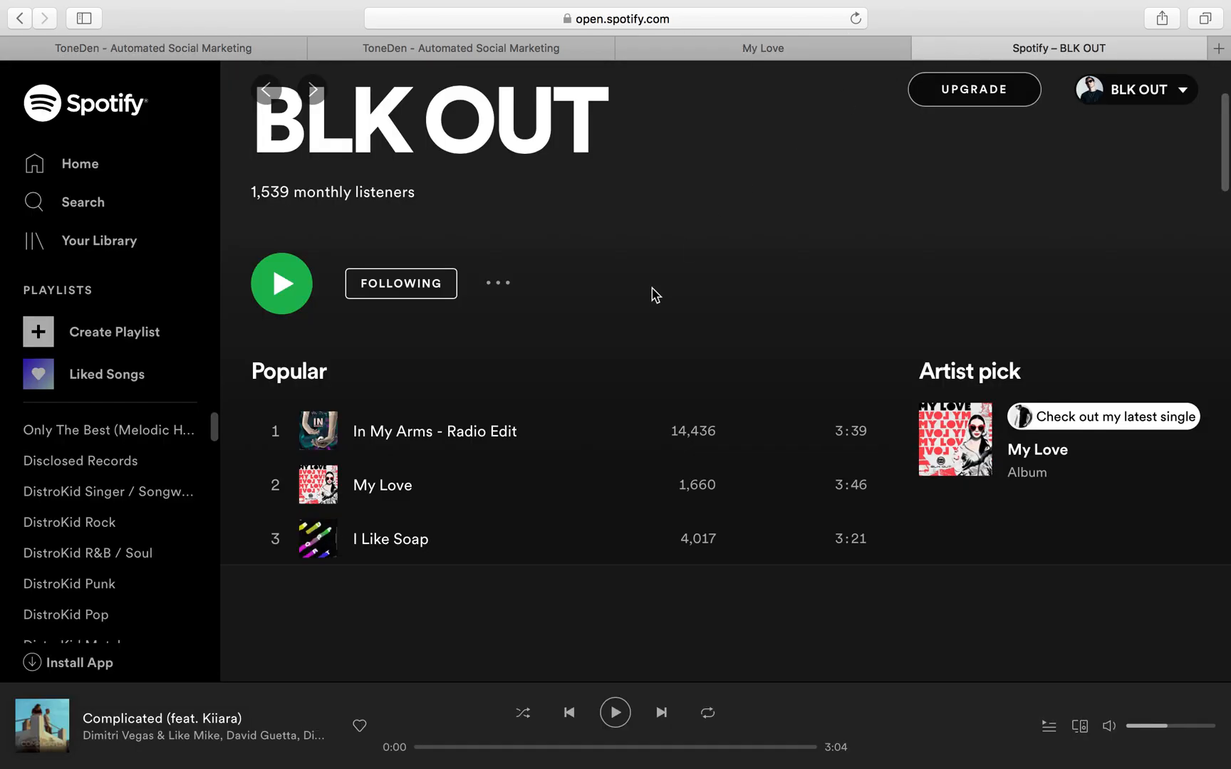
scroll(down, 3)
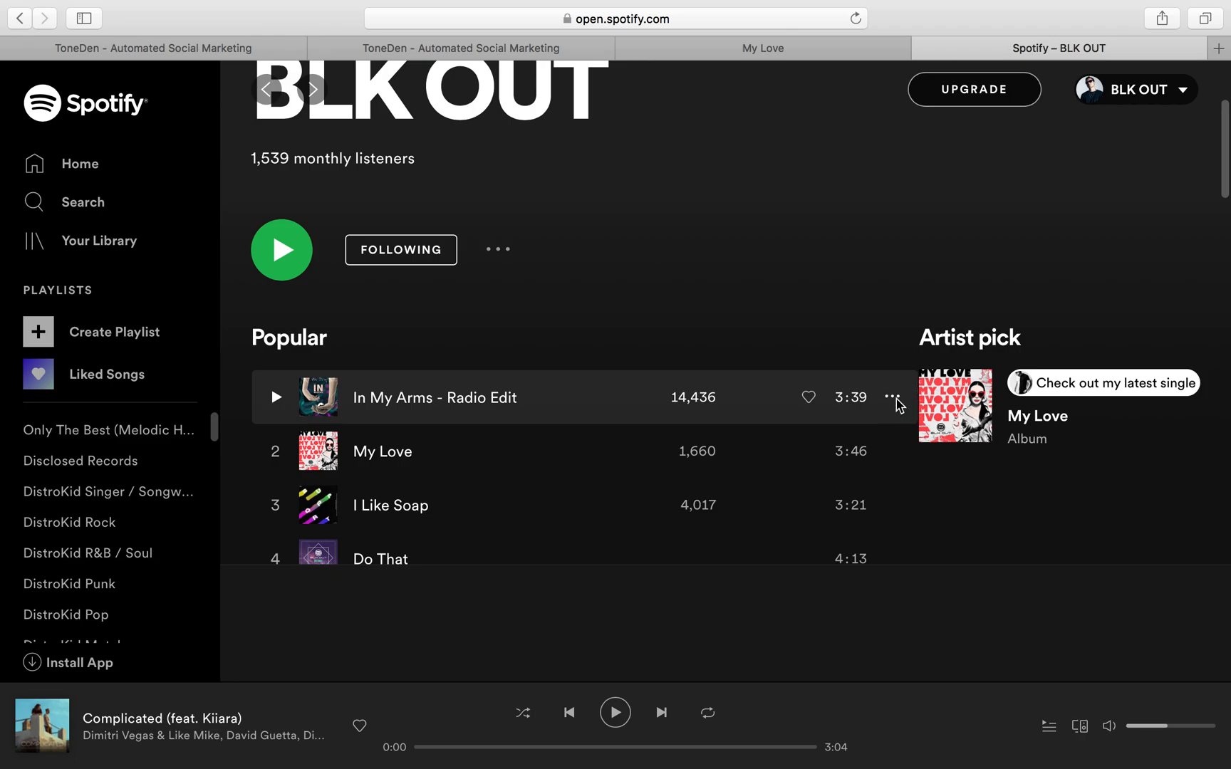
click(891, 397)
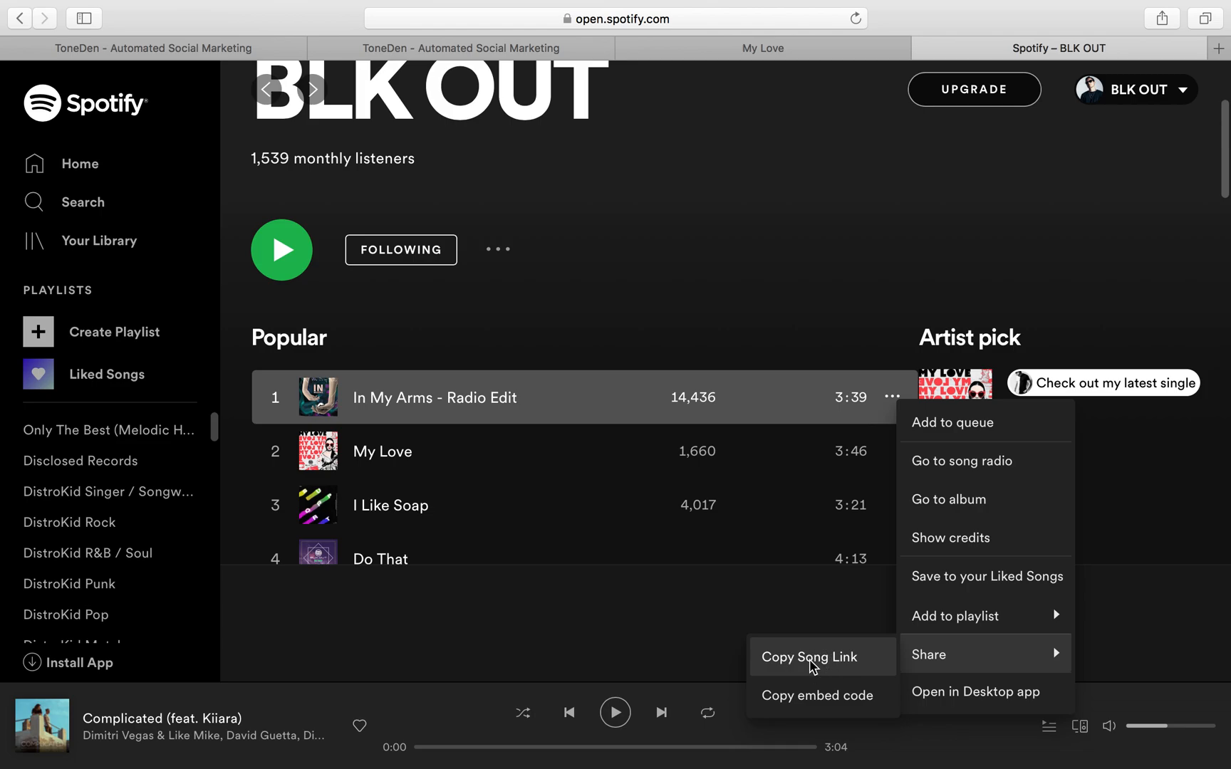
click(462, 48)
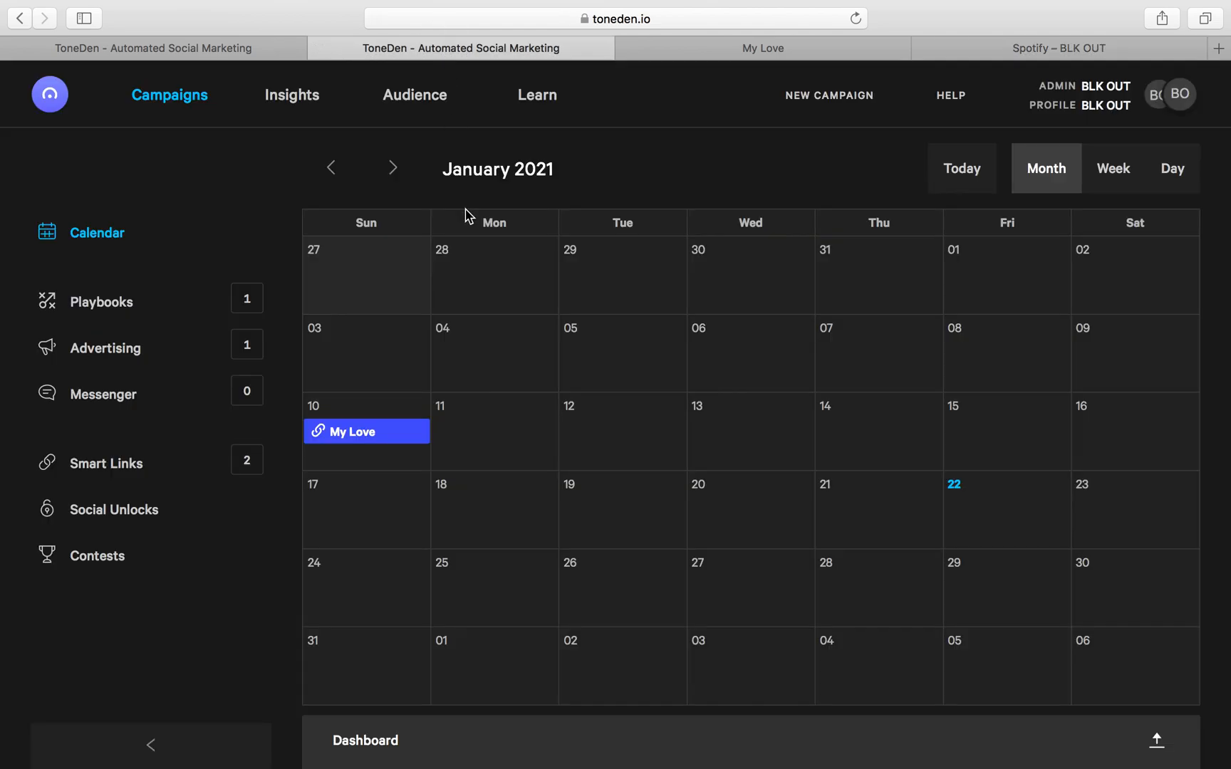
Paste the copied Spotify track link into the FanLink's Track/Album URL field.
click(829, 95)
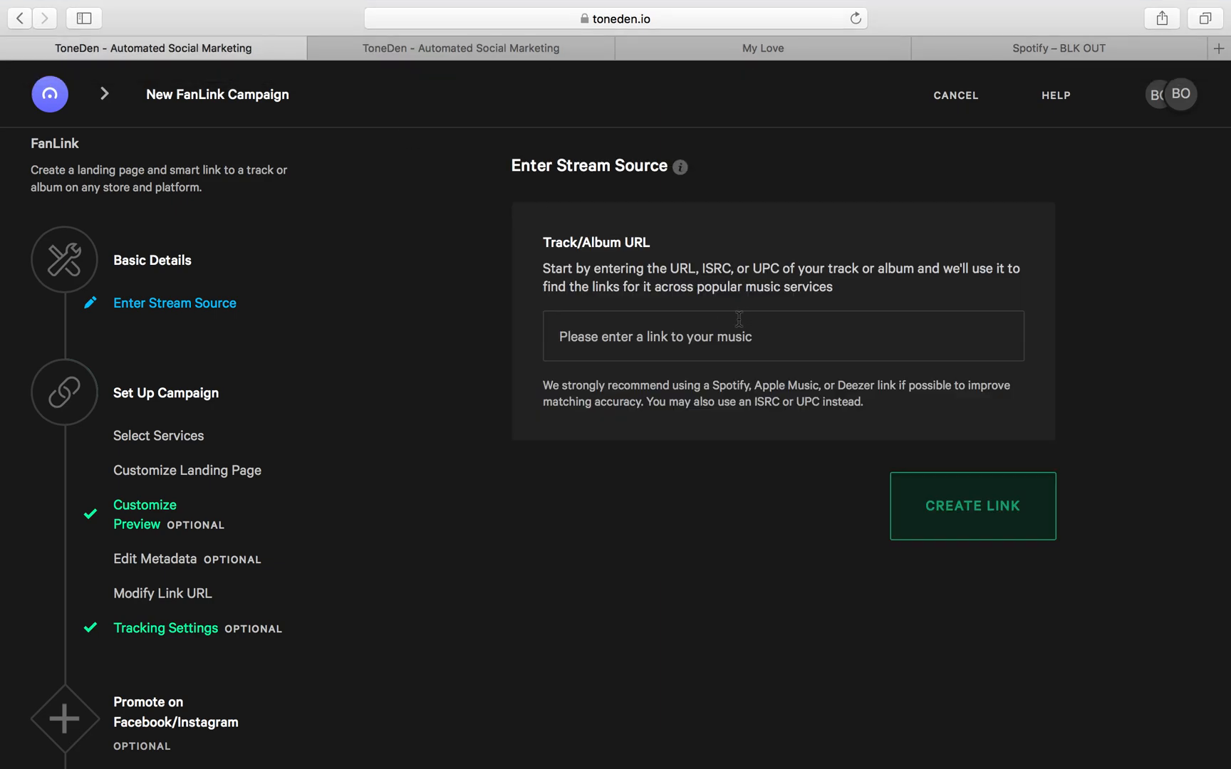
right_click(738, 336)
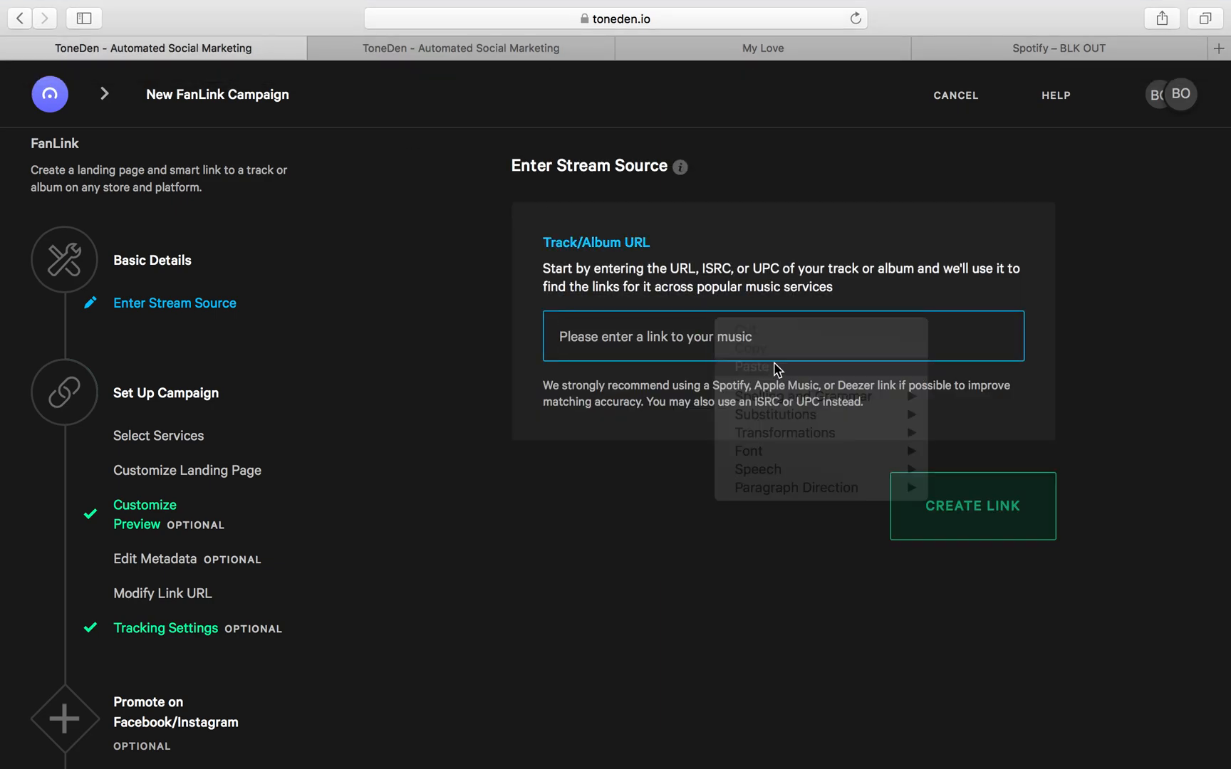
click(972, 506)
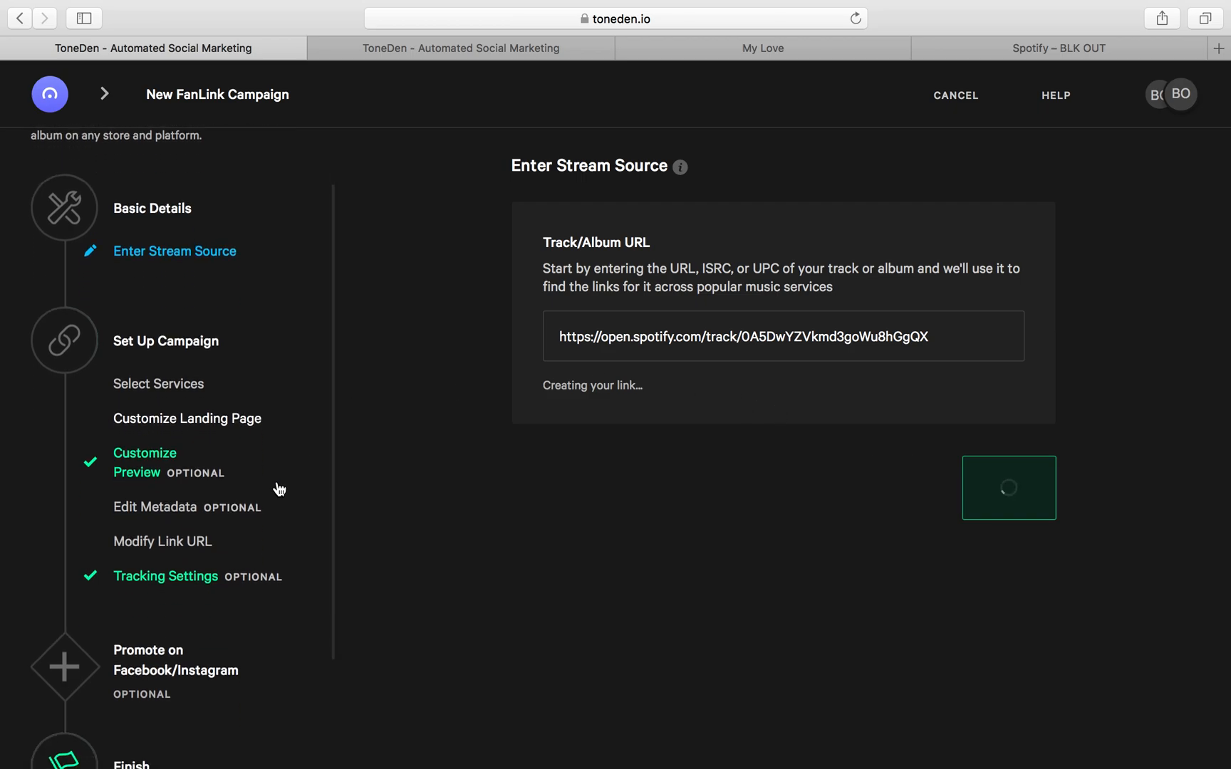
Review the service list, toggle Spotify's Visible switch off and back on, and continue.
scroll(down, 3)
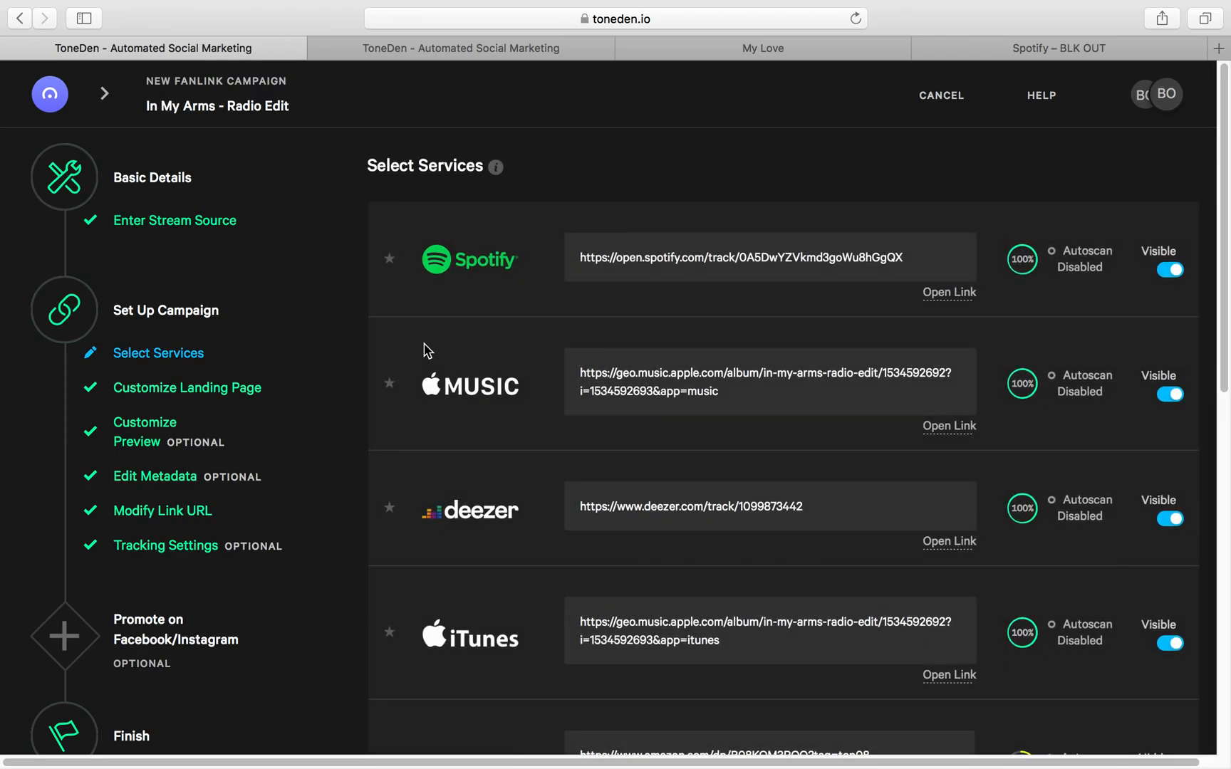
scroll(down, 3)
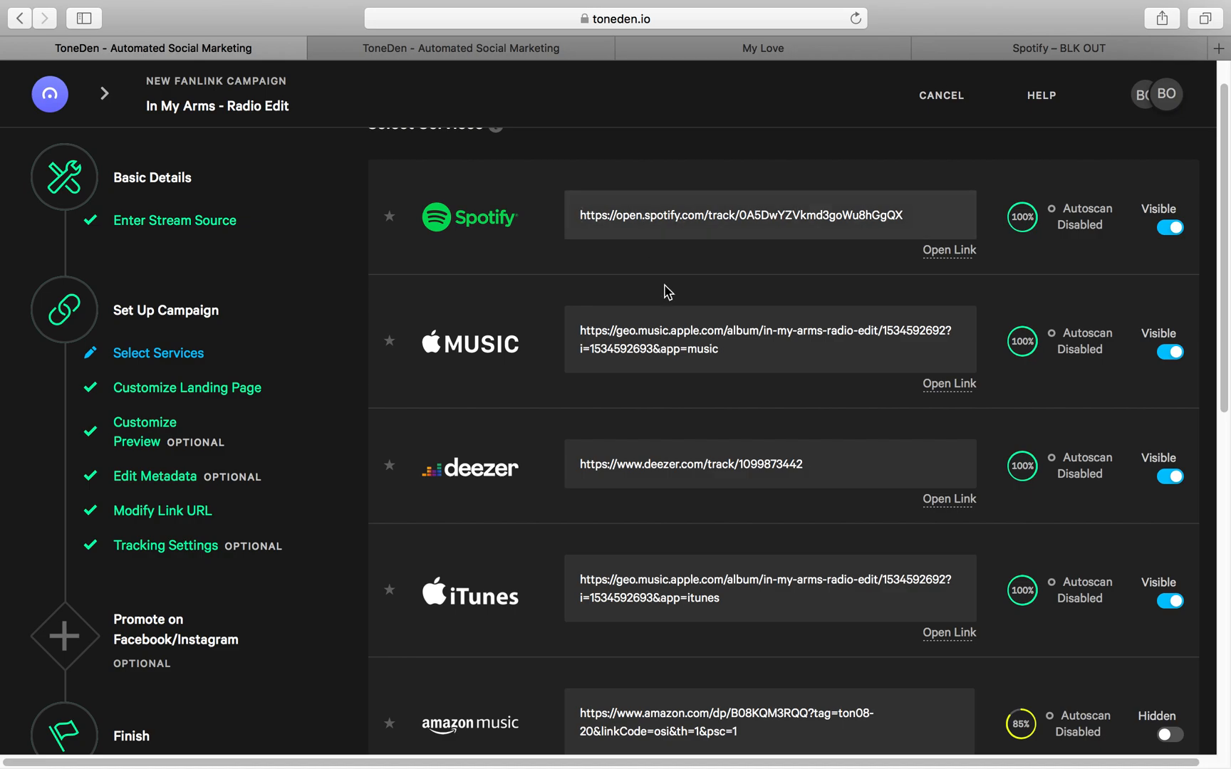
scroll(down, 3)
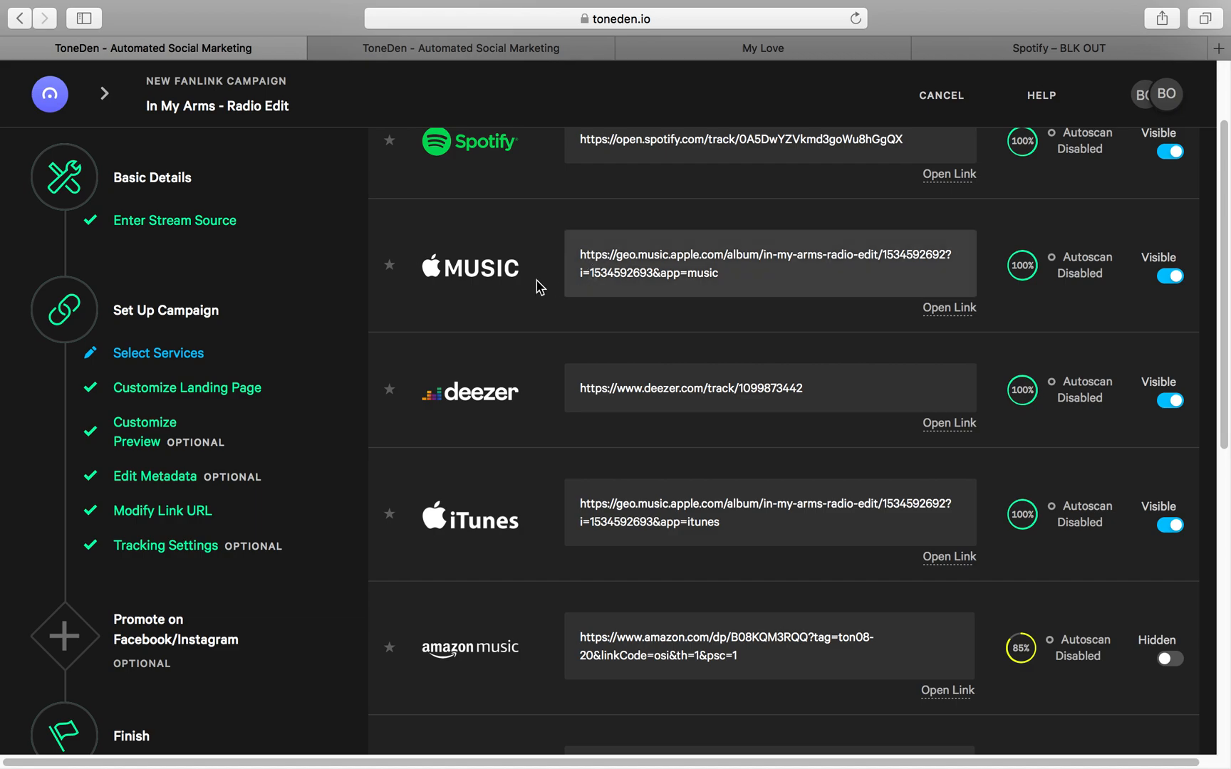
scroll(down, 3)
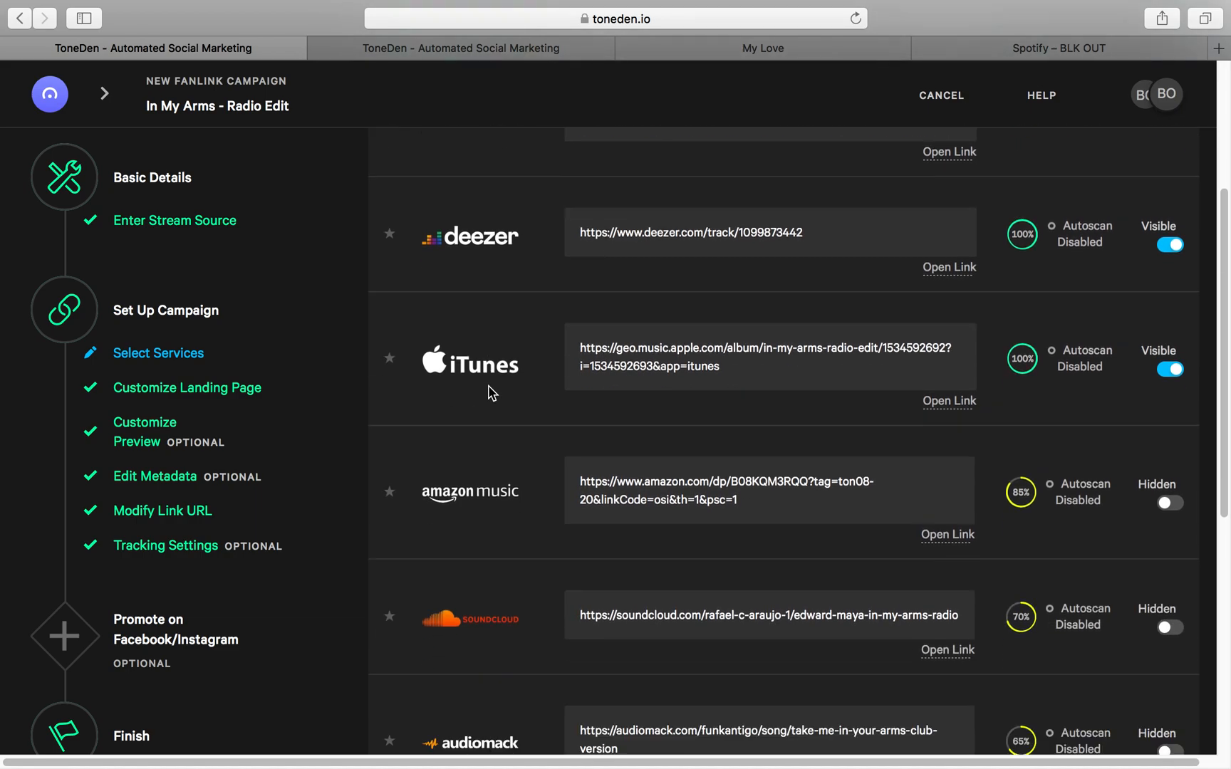
scroll(down, 3)
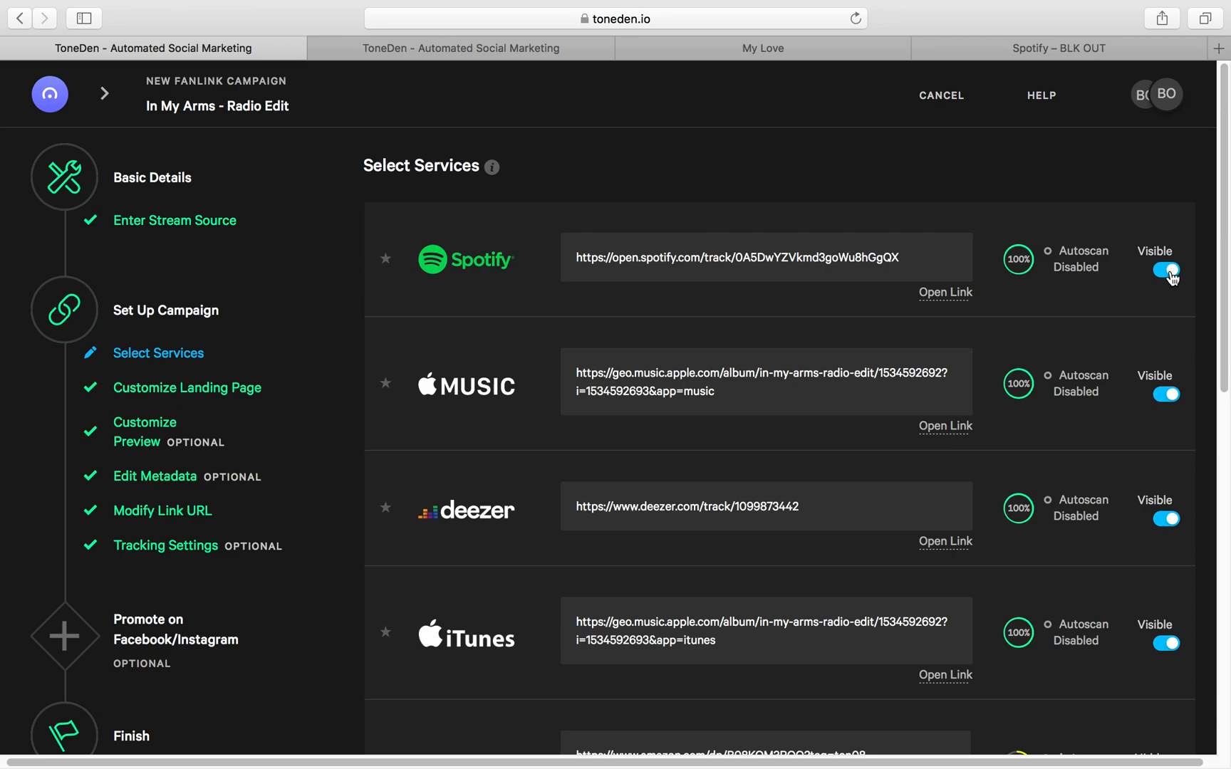
scroll(down, 3)
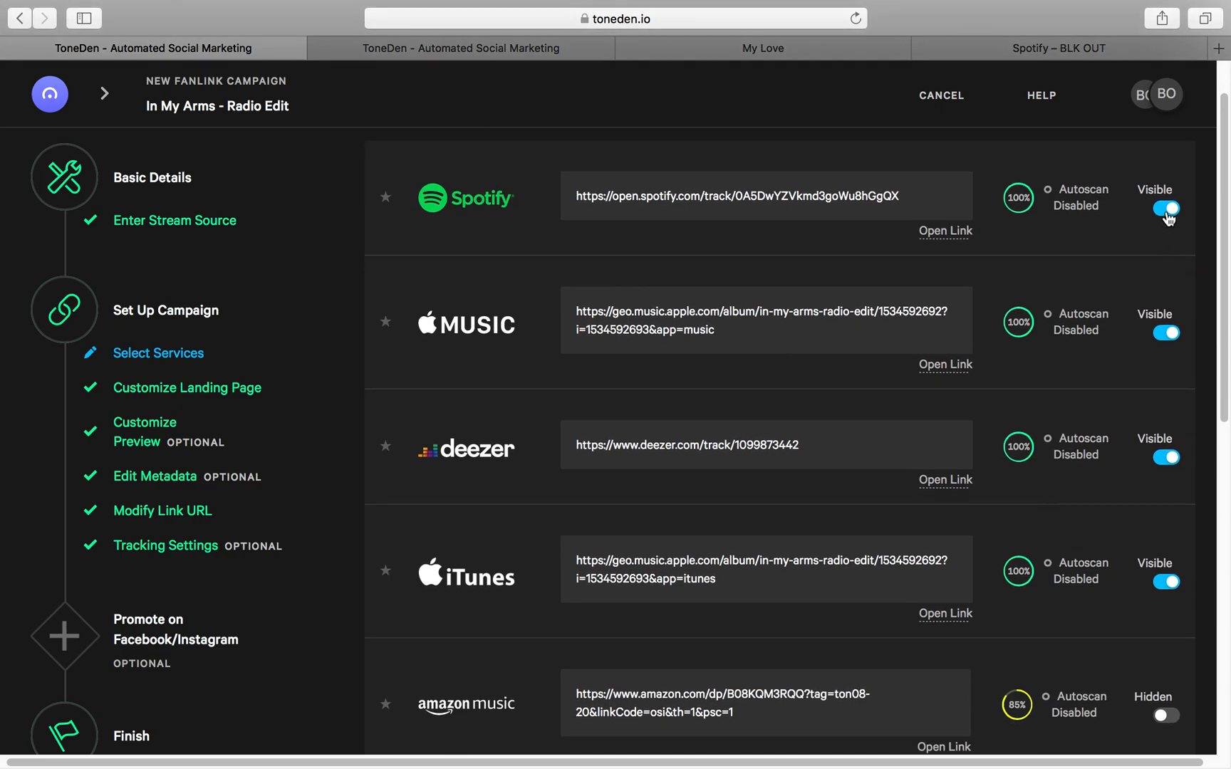
click(1164, 209)
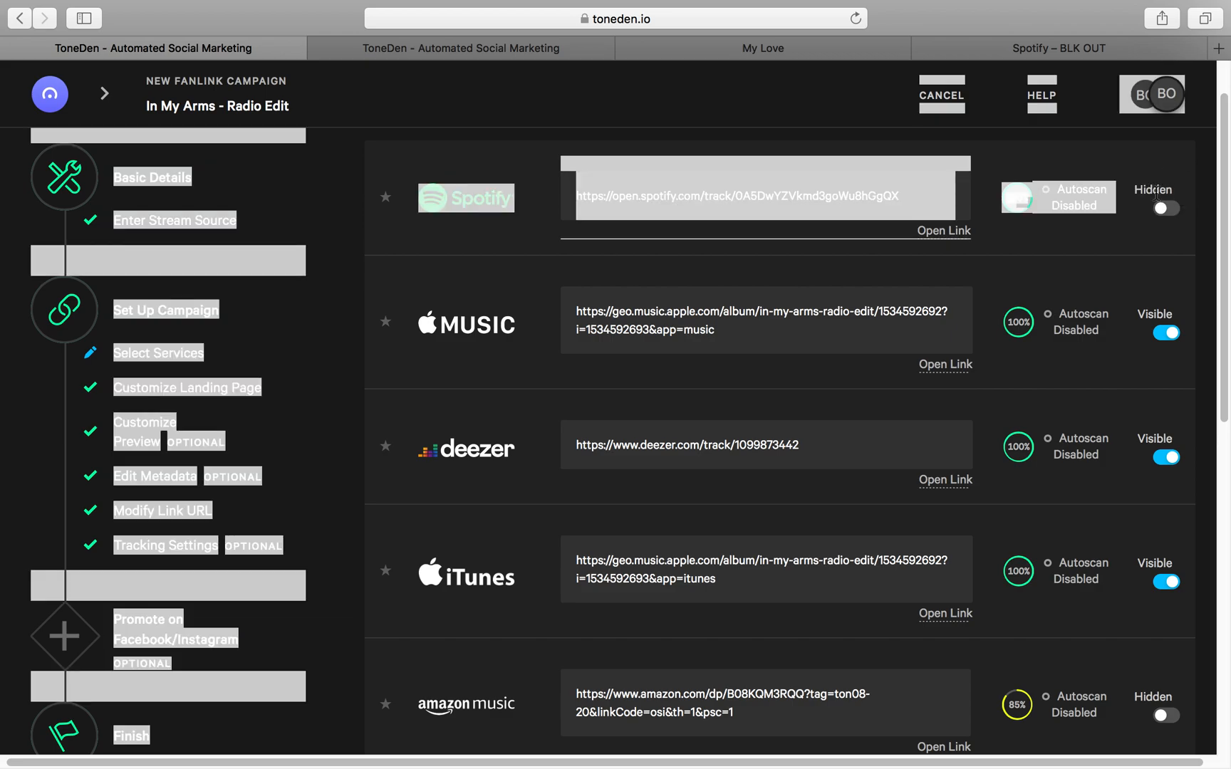
click(1164, 208)
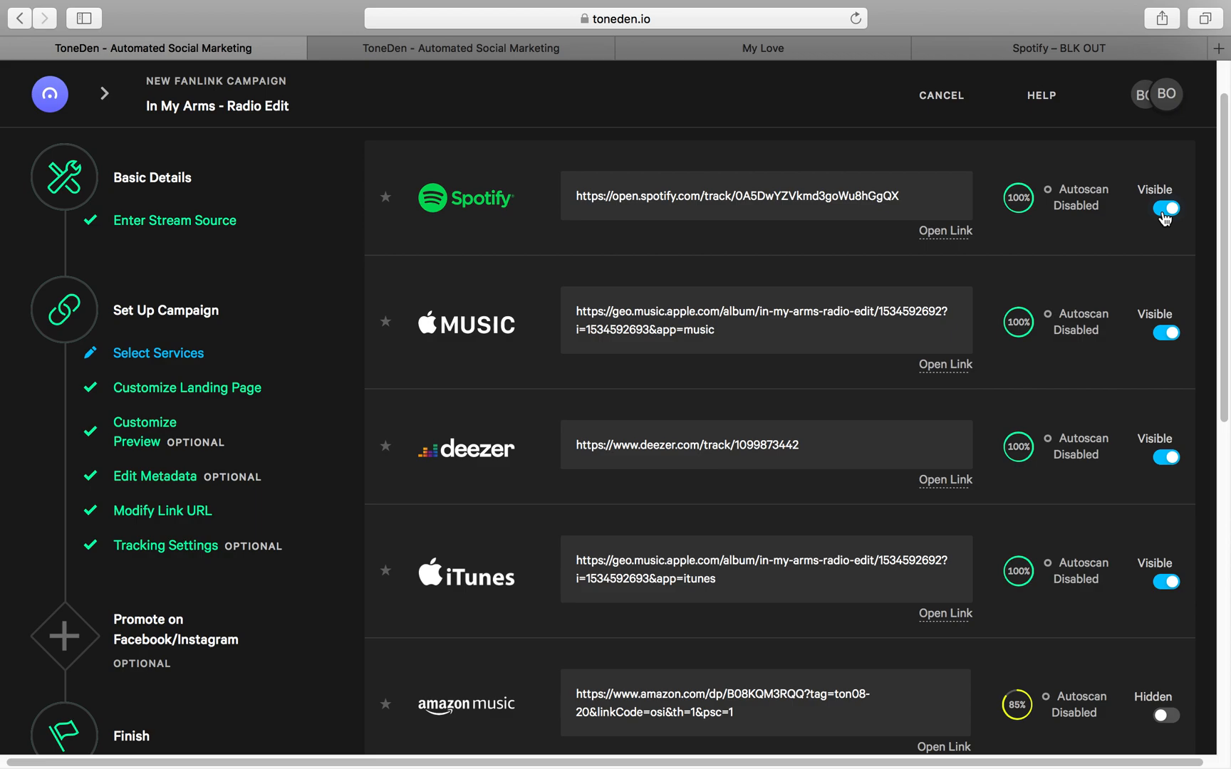
mouse_move(825, 264)
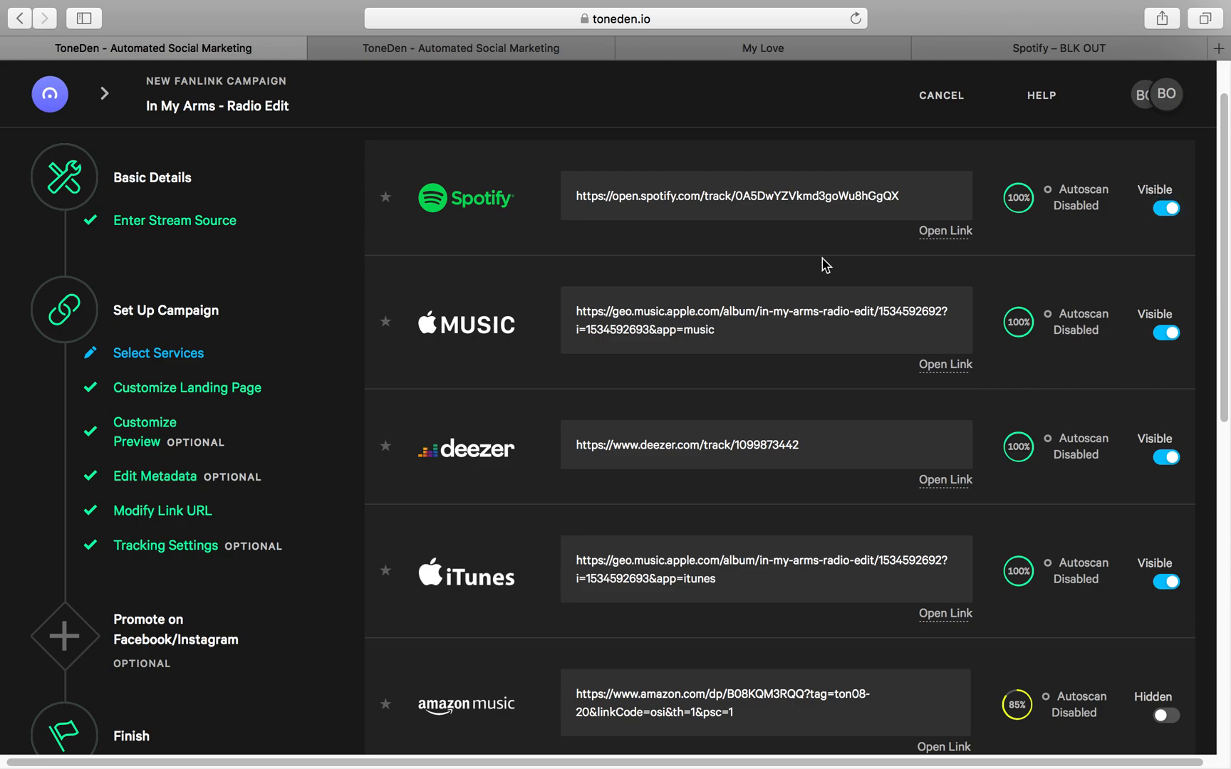
scroll(down, 3)
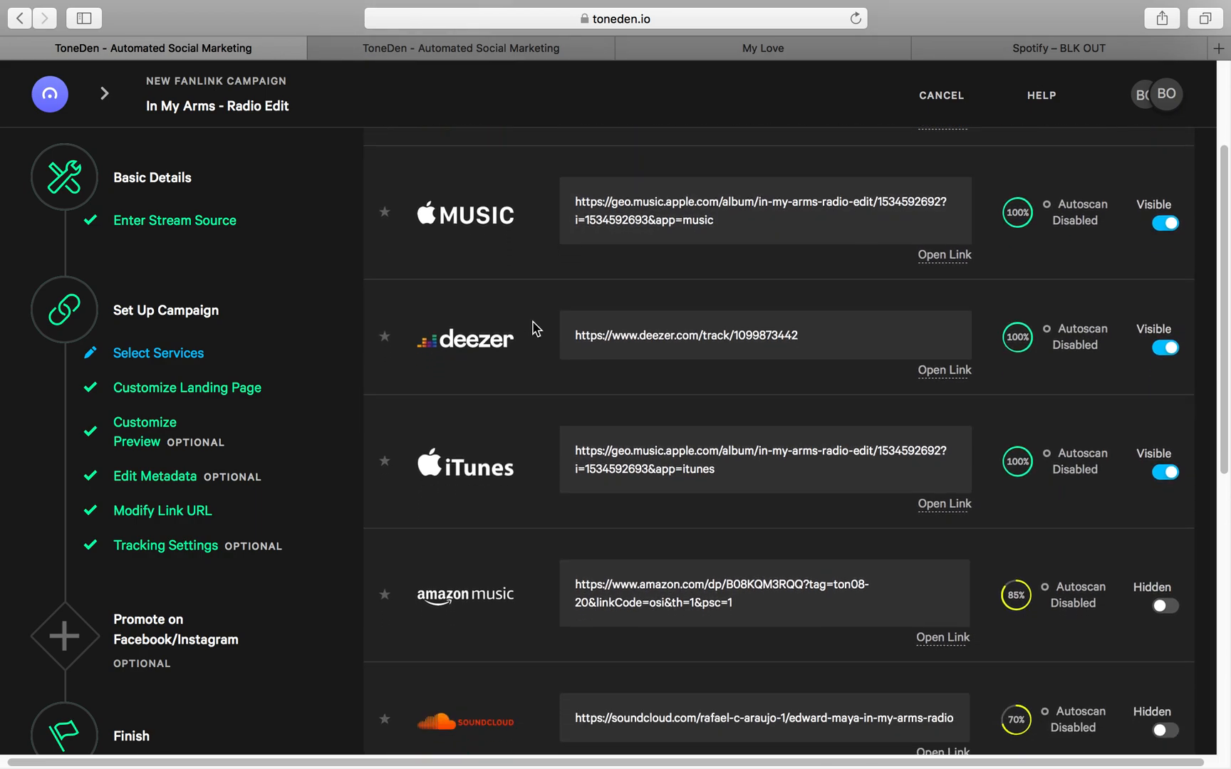
click(187, 353)
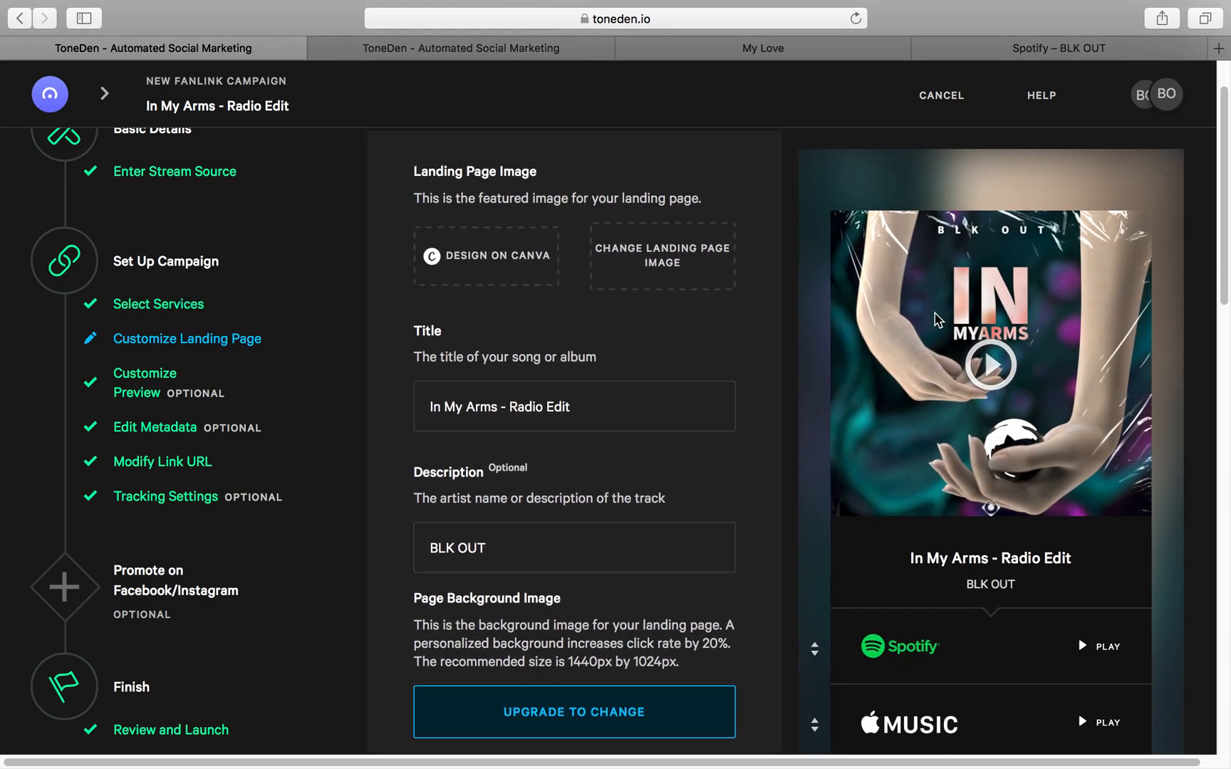
scroll(down, 3)
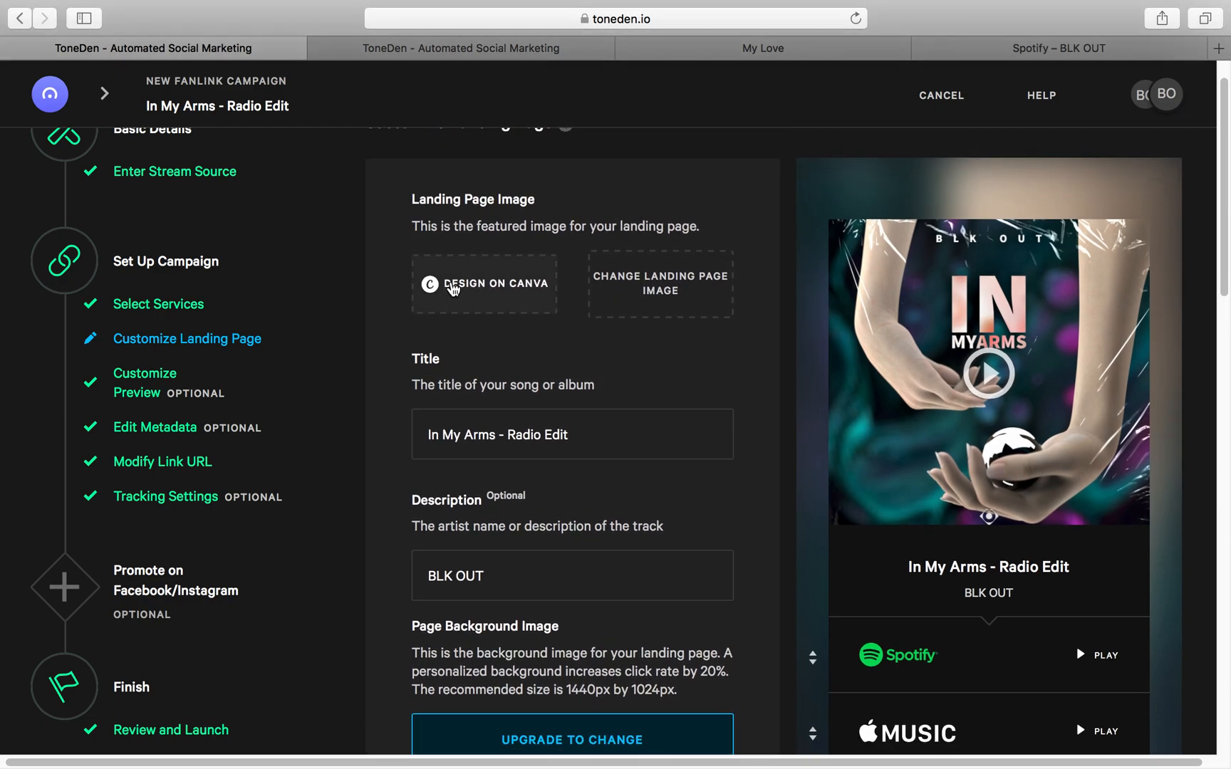
mouse_move(477, 285)
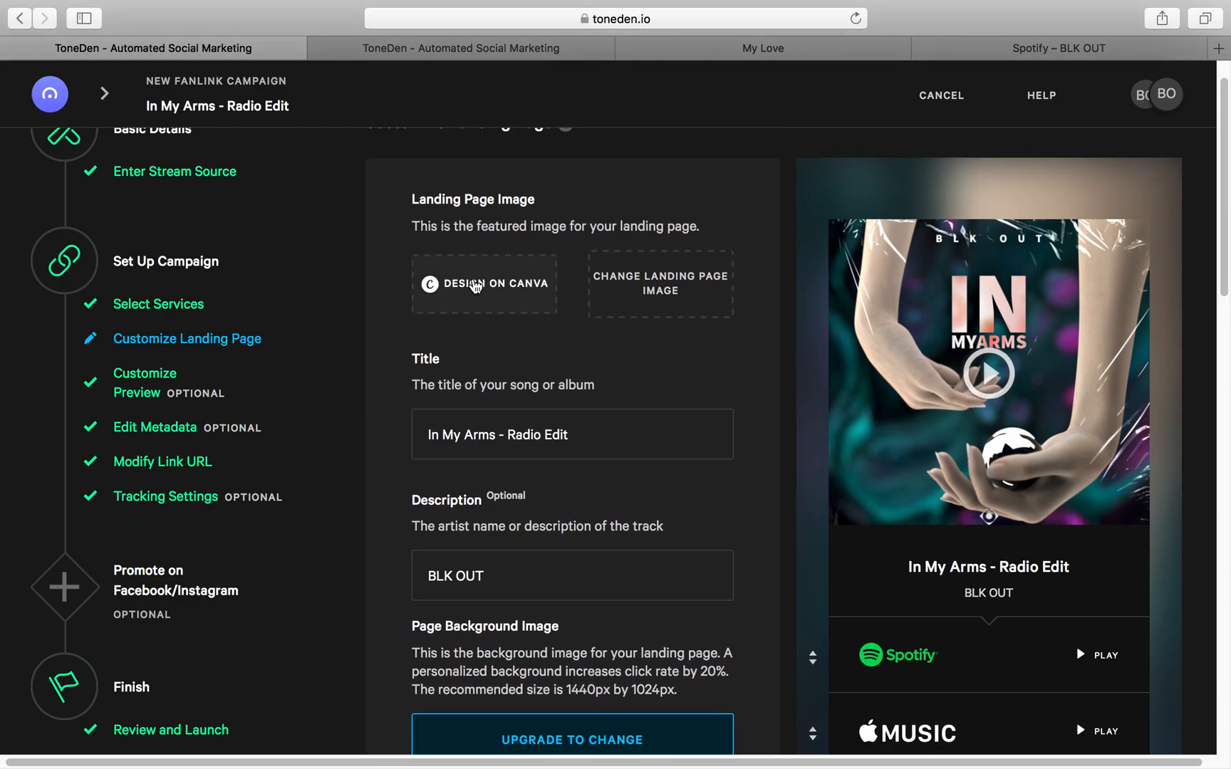
mouse_move(657, 370)
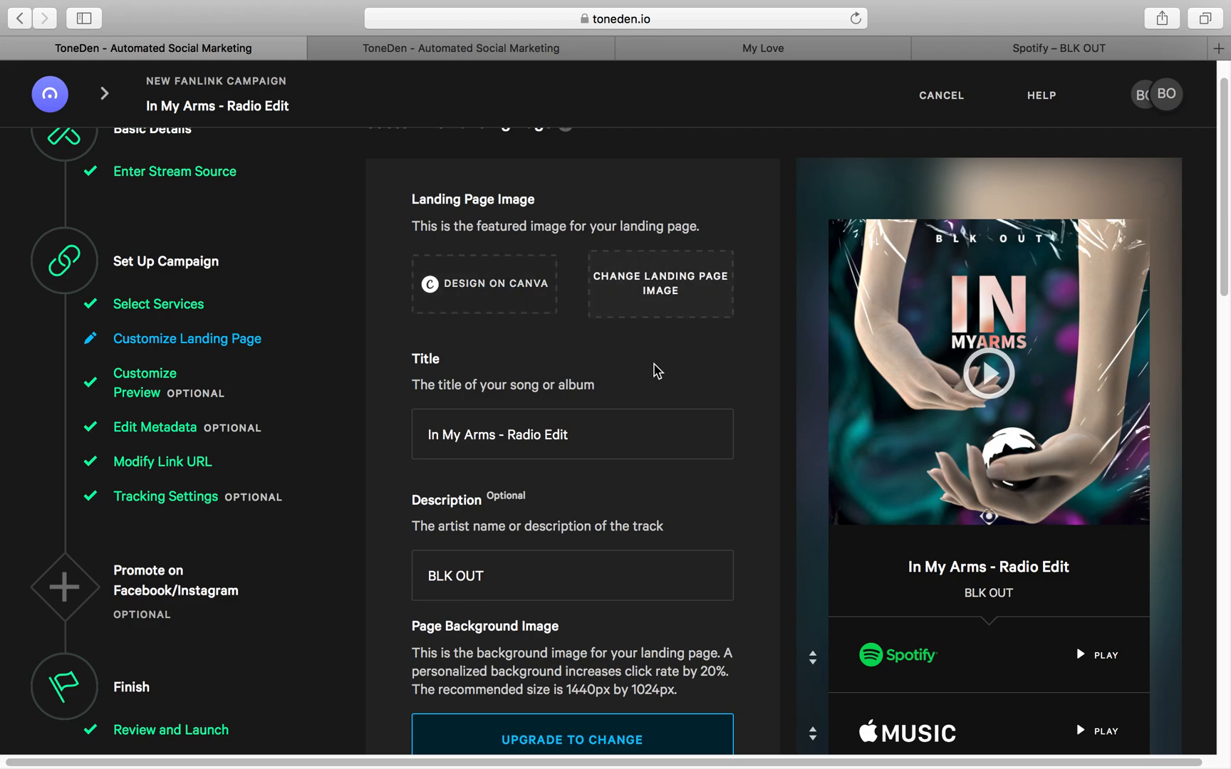
scroll(down, 3)
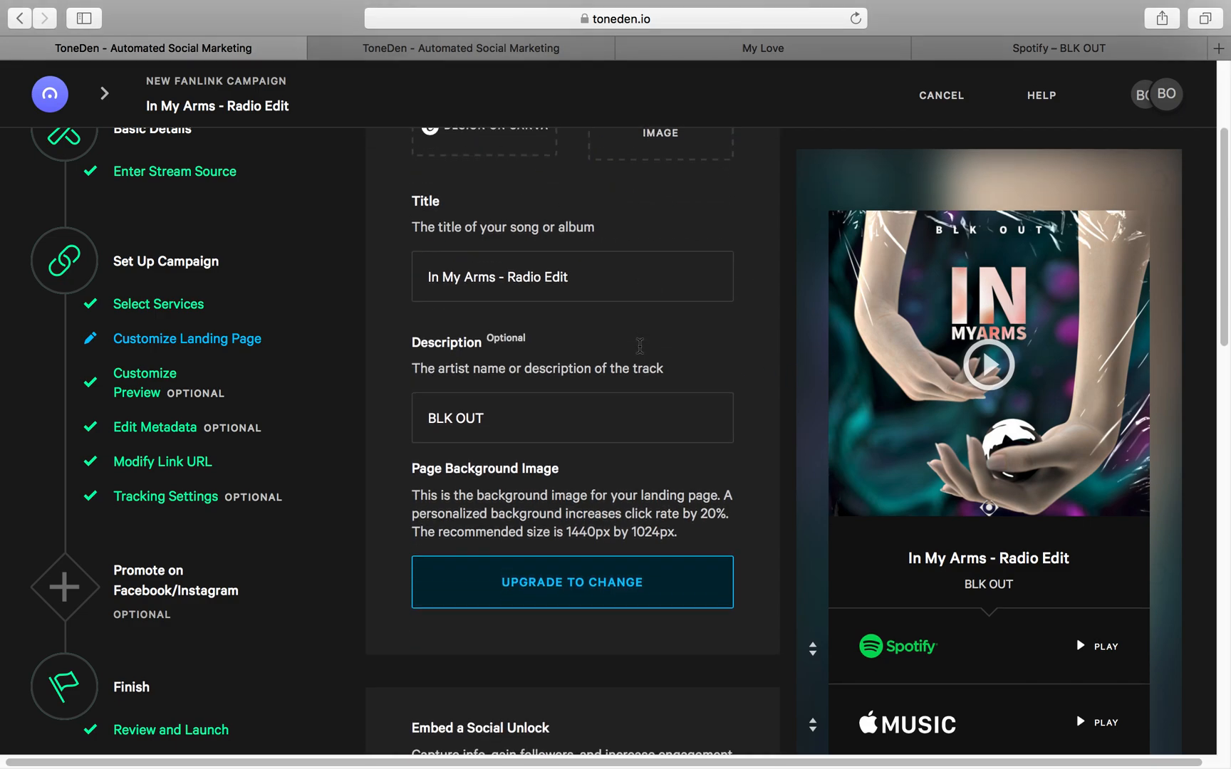
scroll(down, 3)
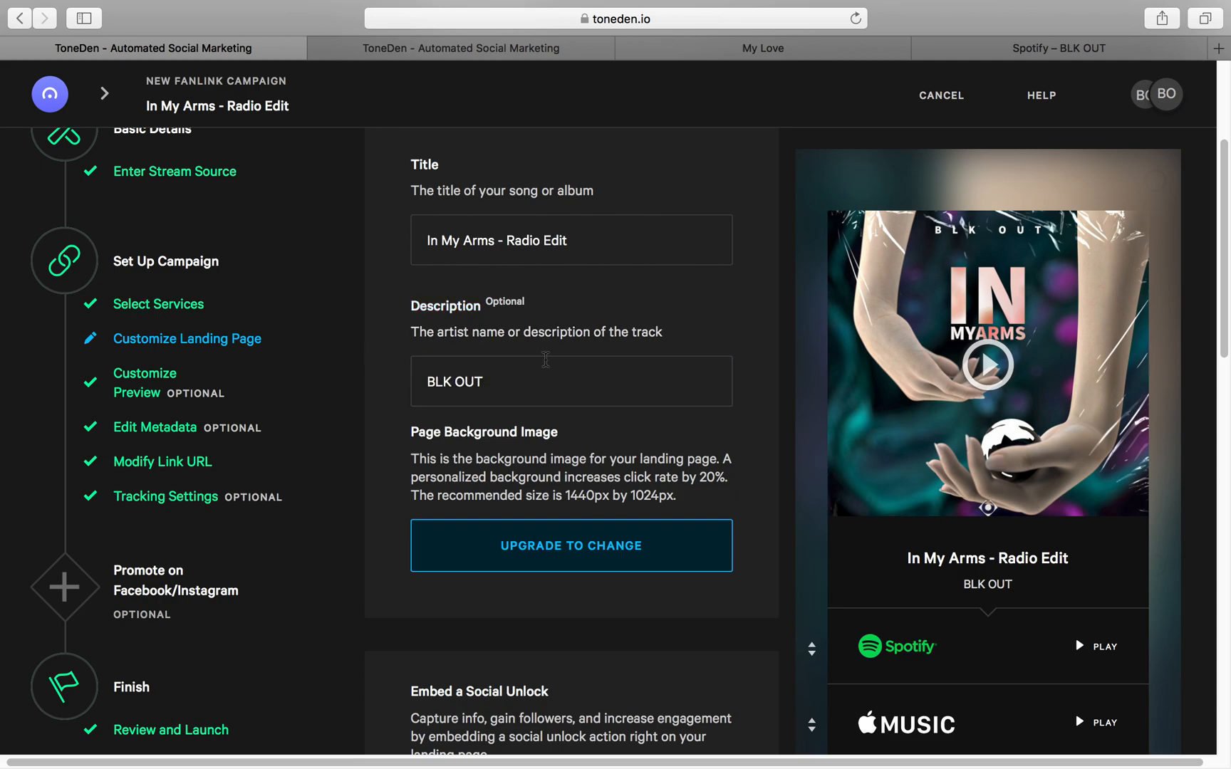
scroll(down, 3)
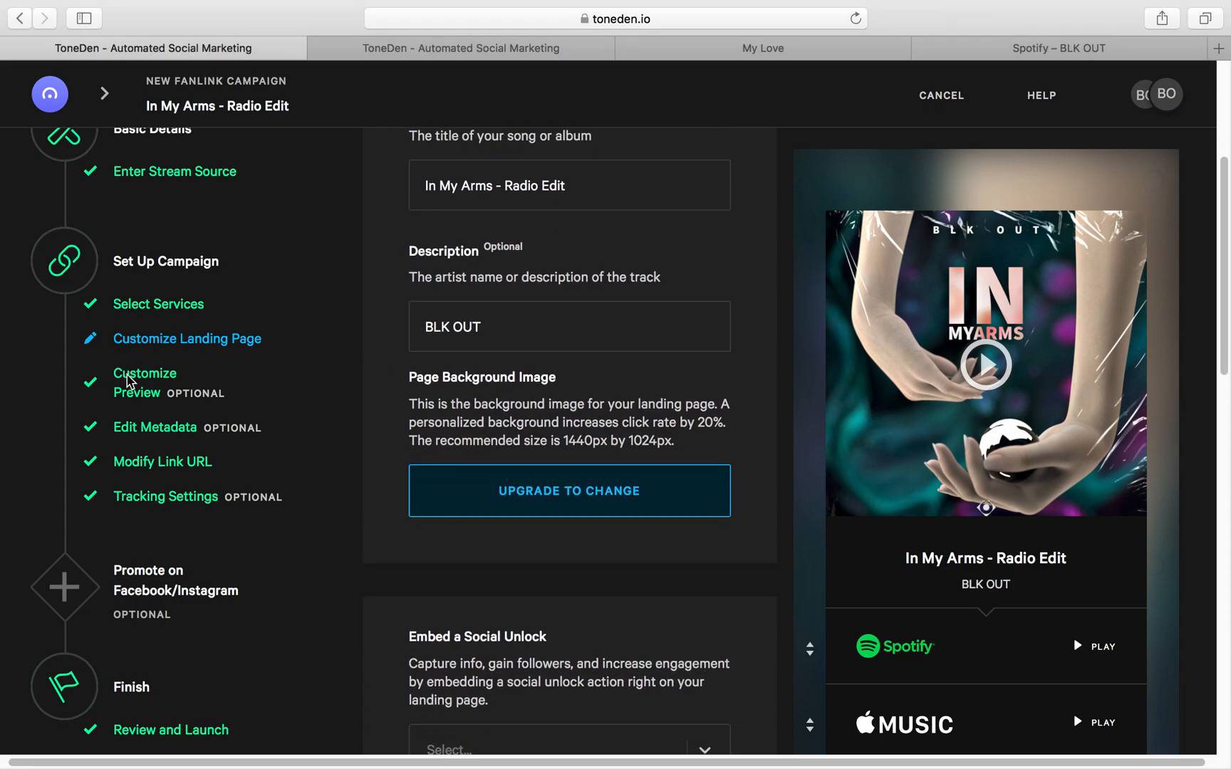
click(145, 384)
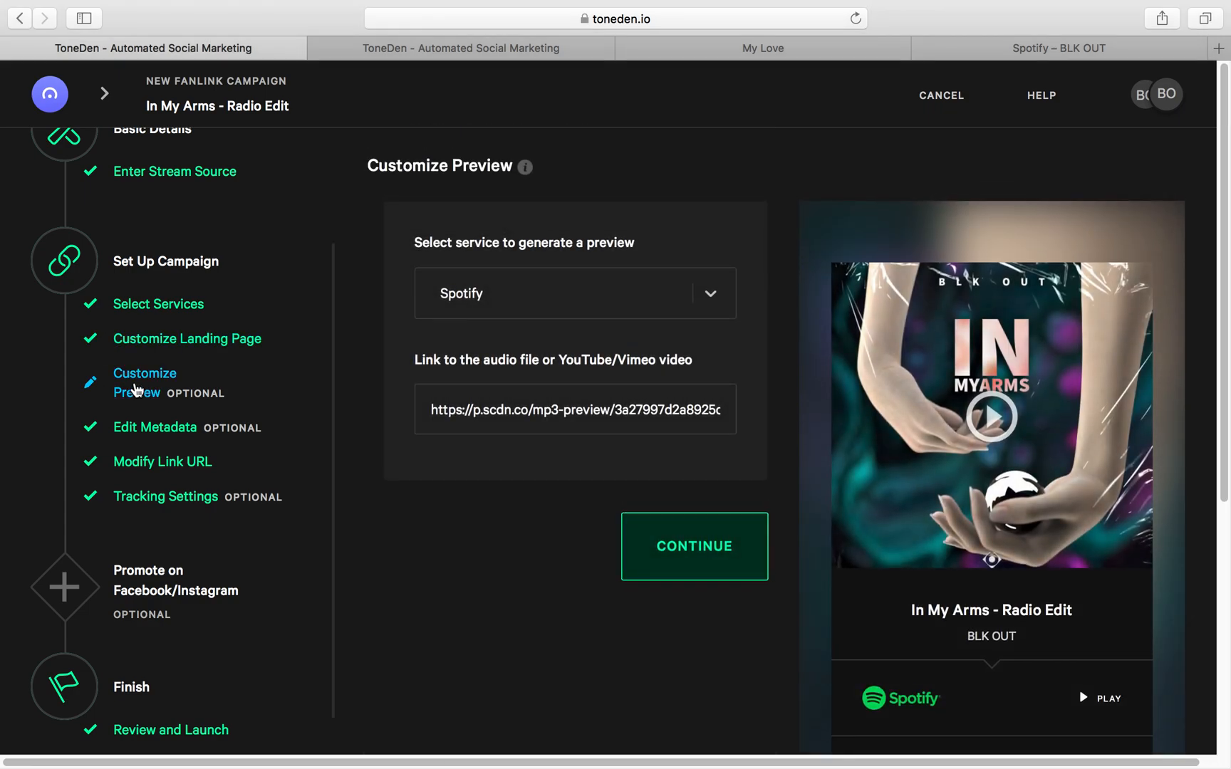
Accept the default preview, sharing title and description, and link URL.
click(694, 546)
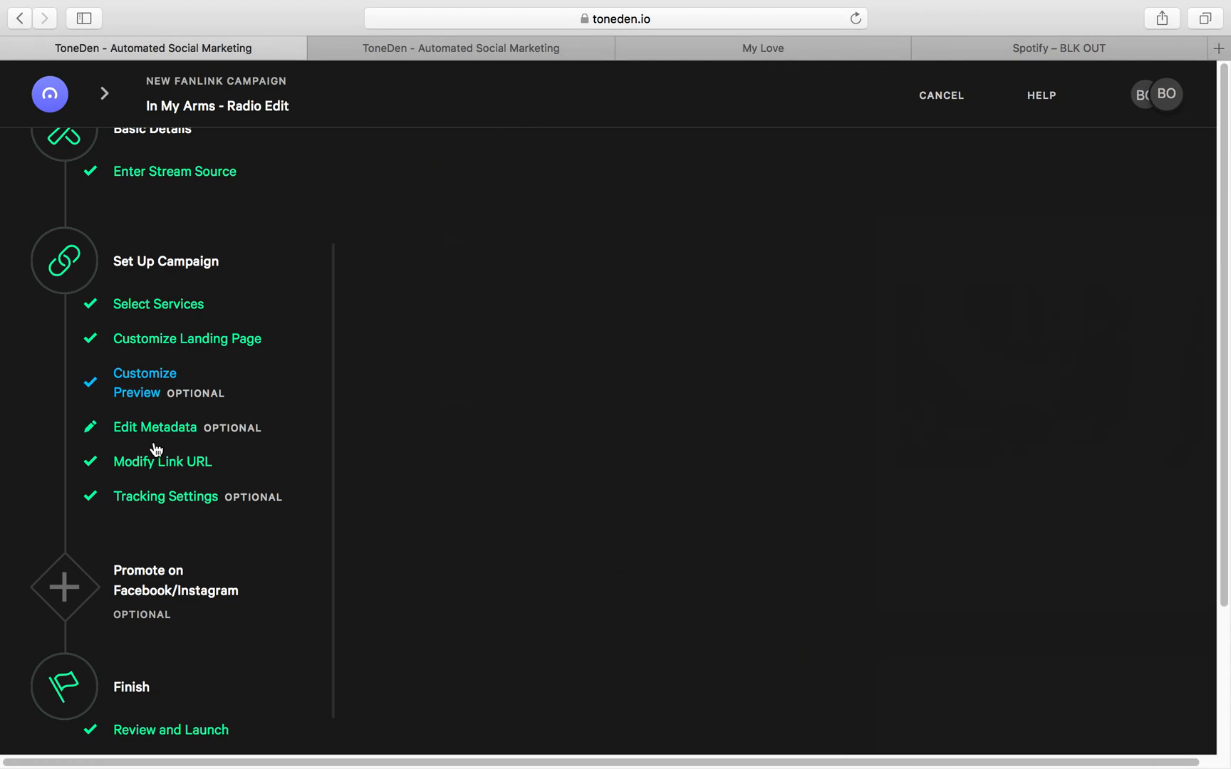
click(154, 428)
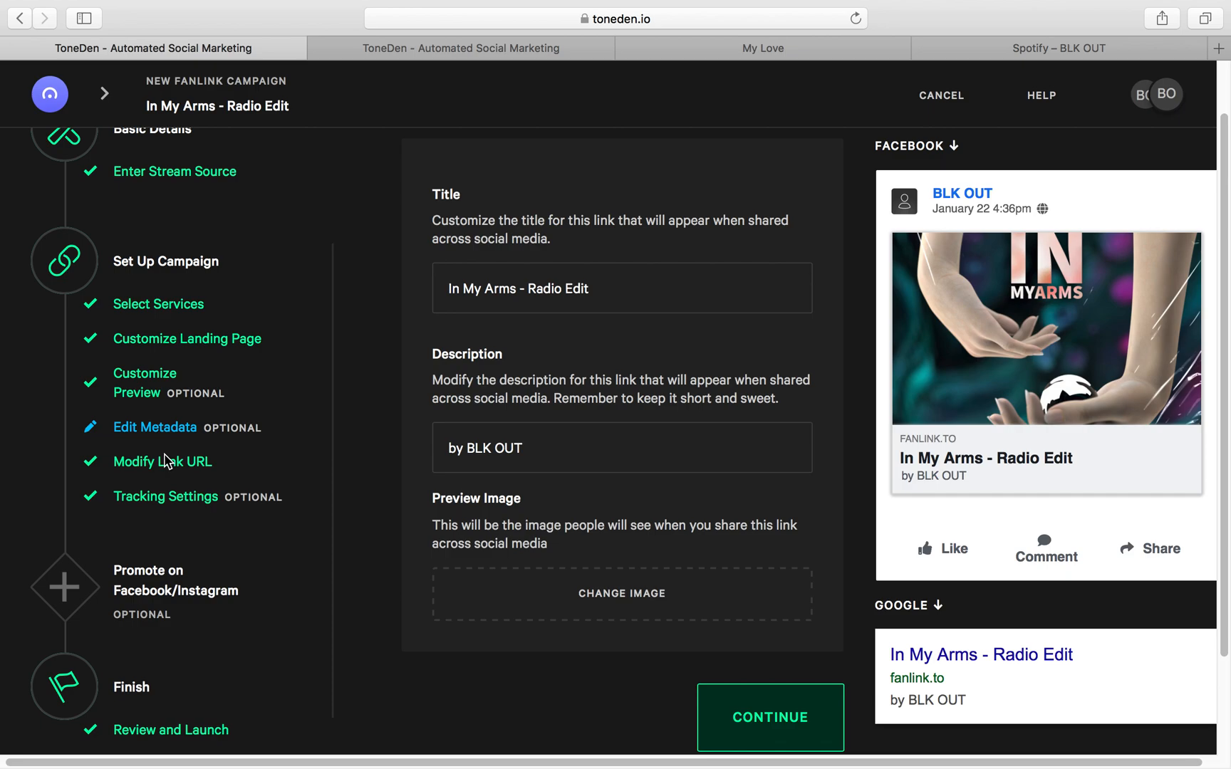
click(162, 460)
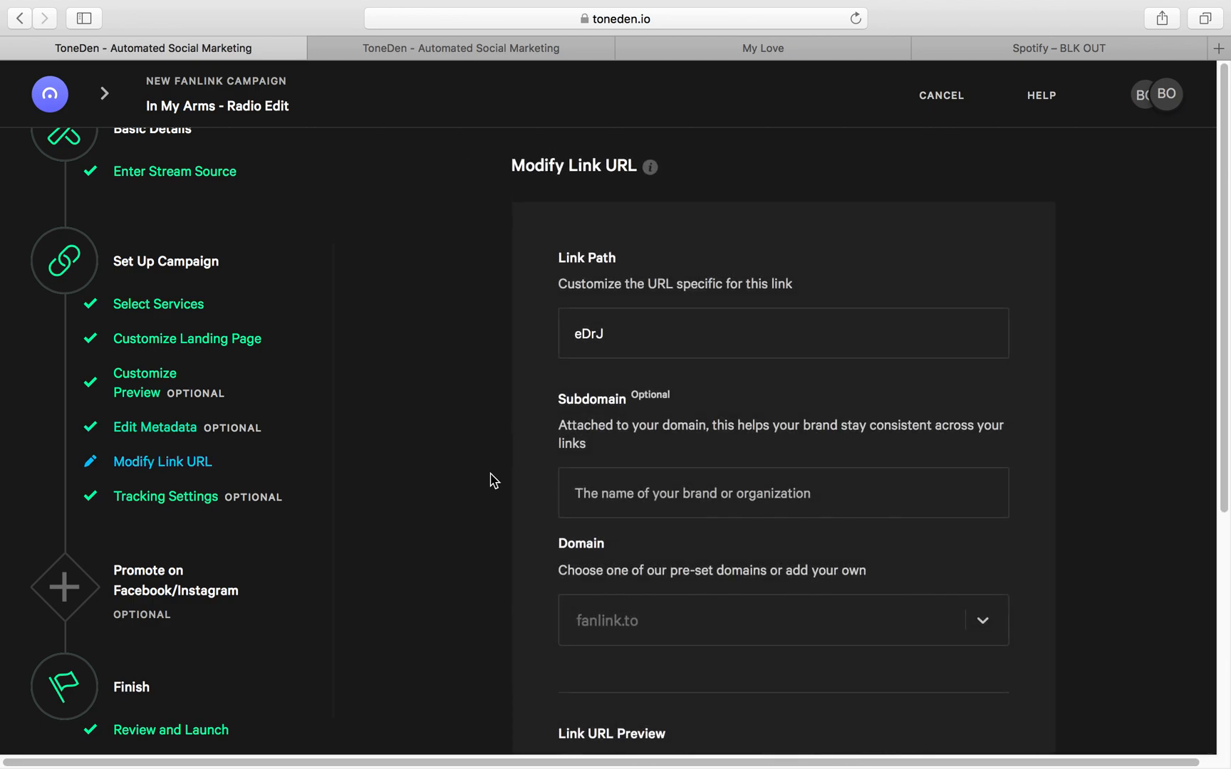
scroll(down, 3)
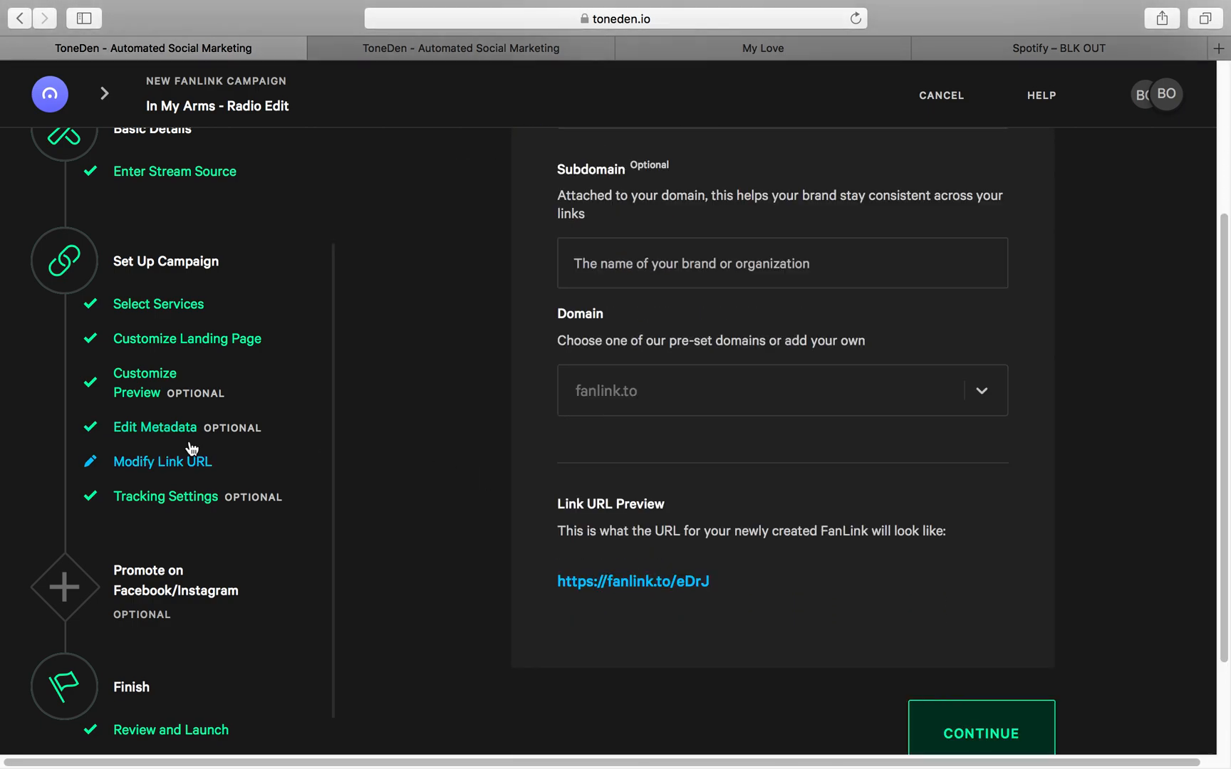
click(166, 496)
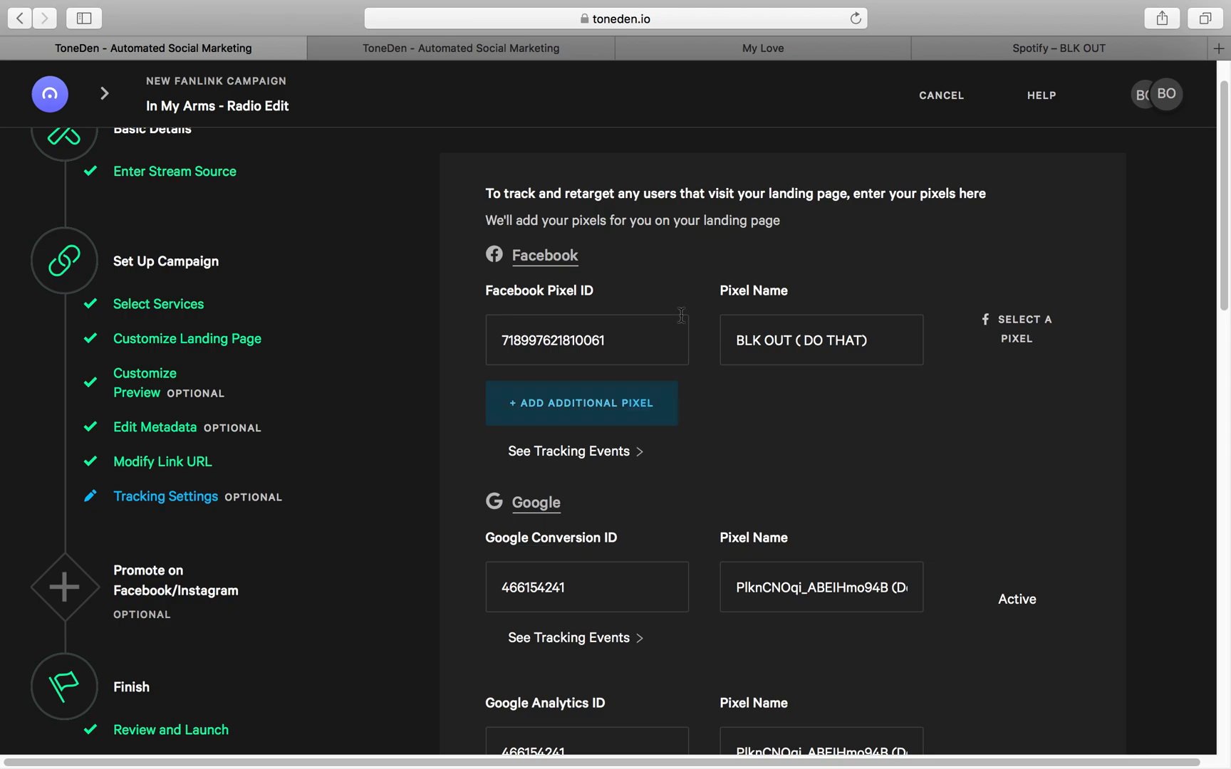
Look through the available Facebook pixels and dismiss the chooser without changes.
scroll(down, 3)
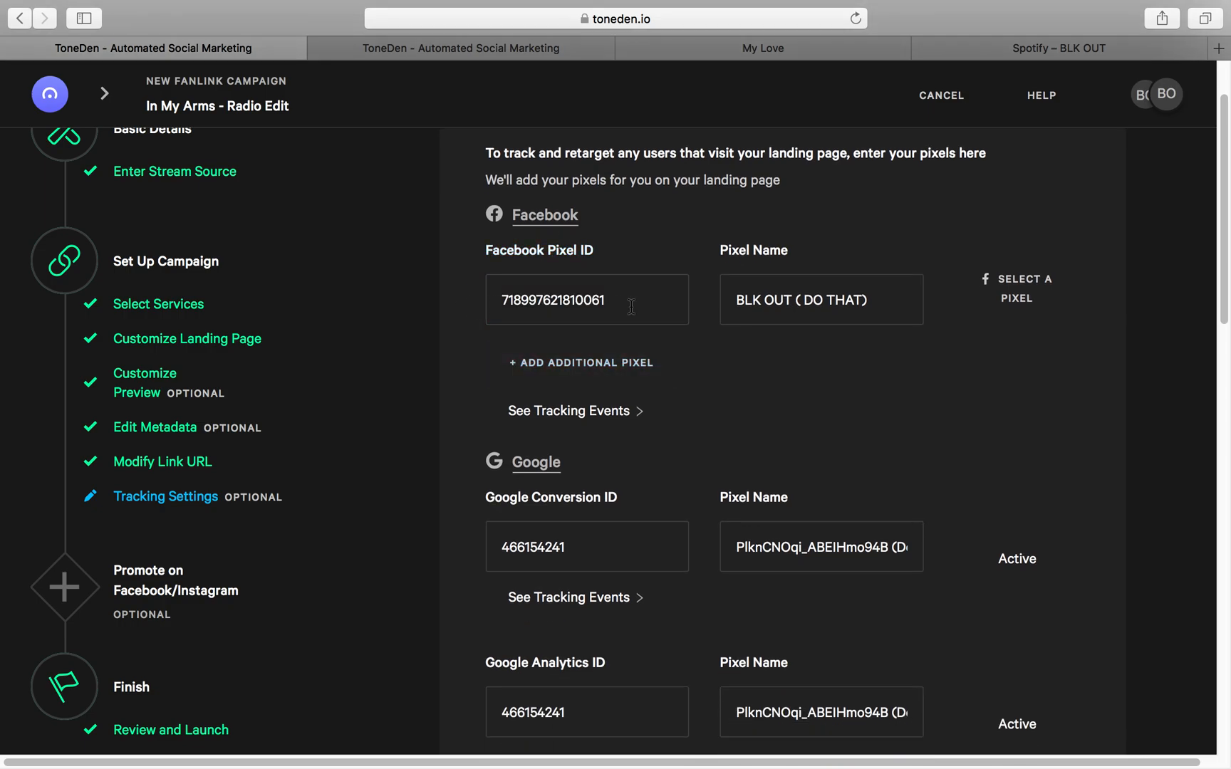
mouse_move(698, 283)
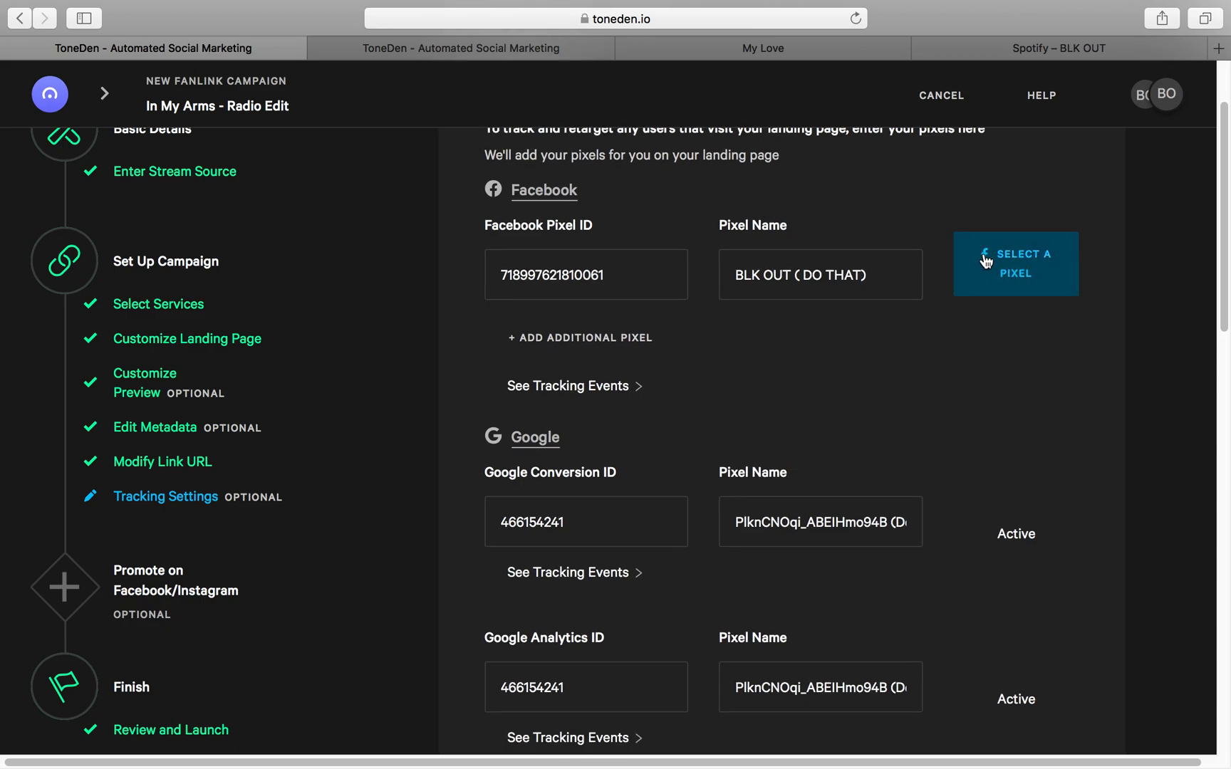
click(1013, 264)
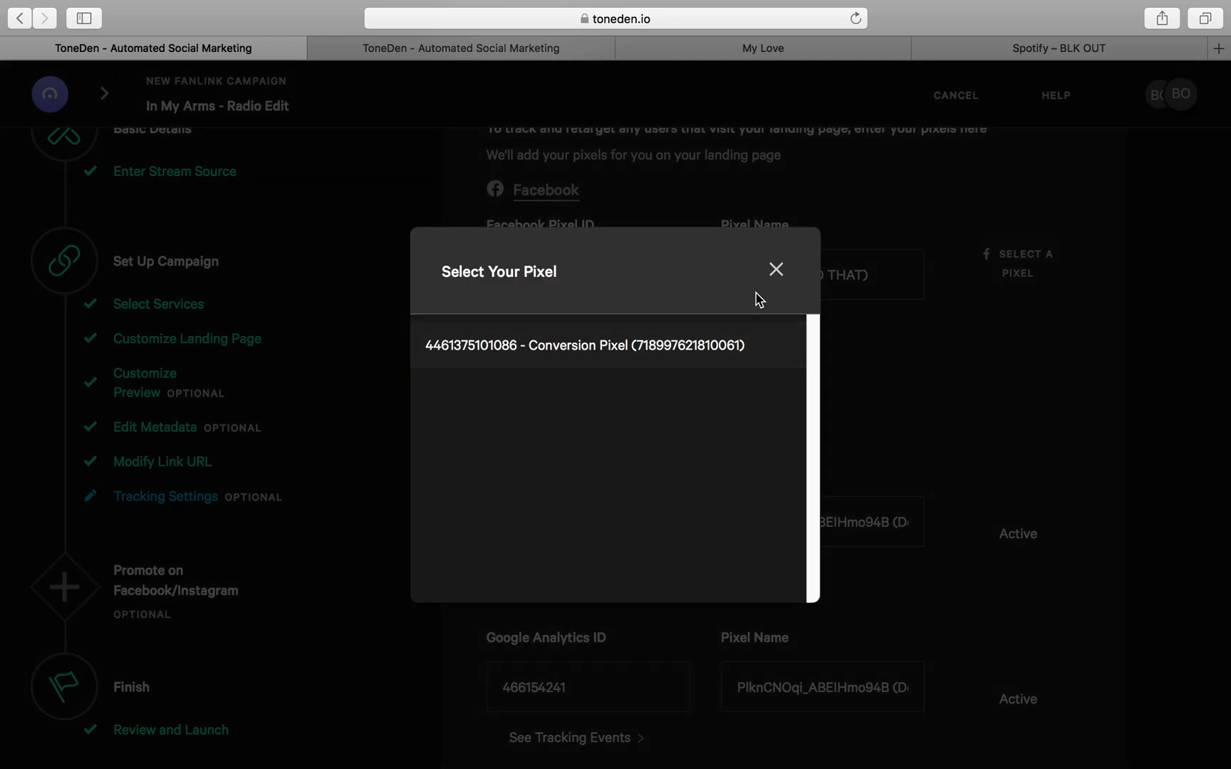
click(585, 345)
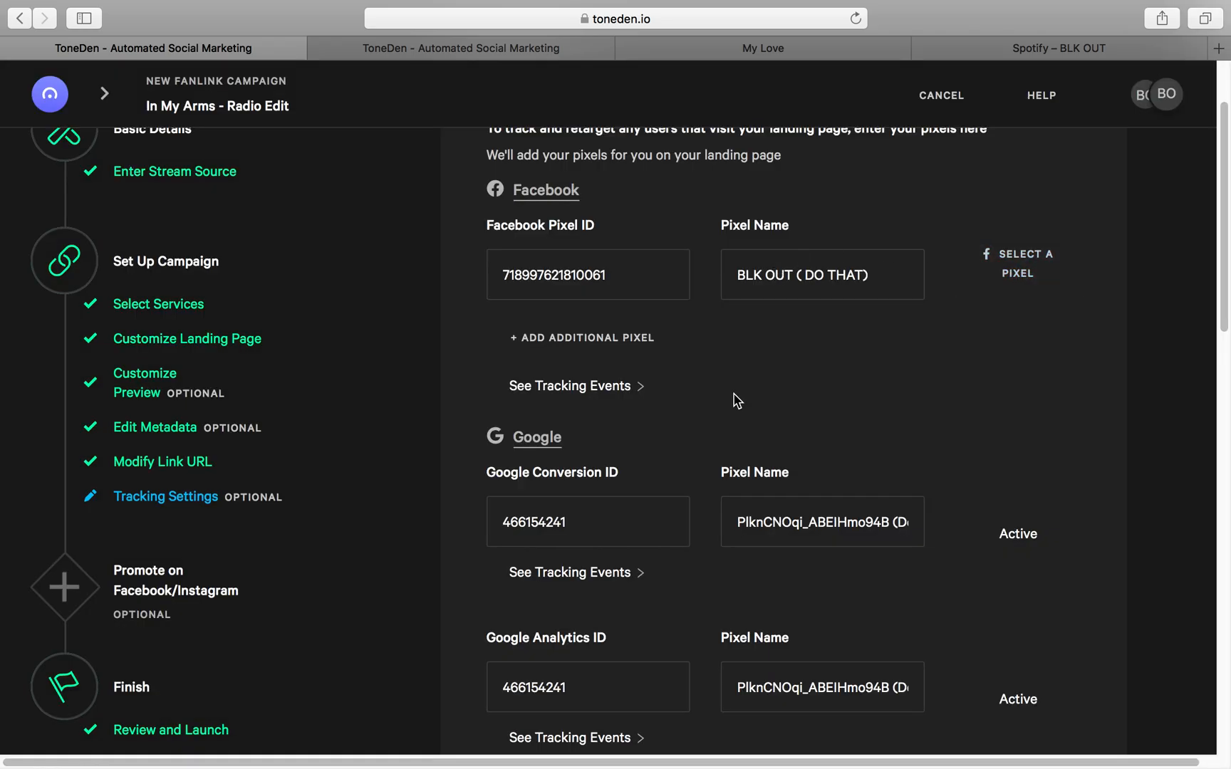
Keep the existing tracking settings and create the link on Review and Launch.
scroll(down, 3)
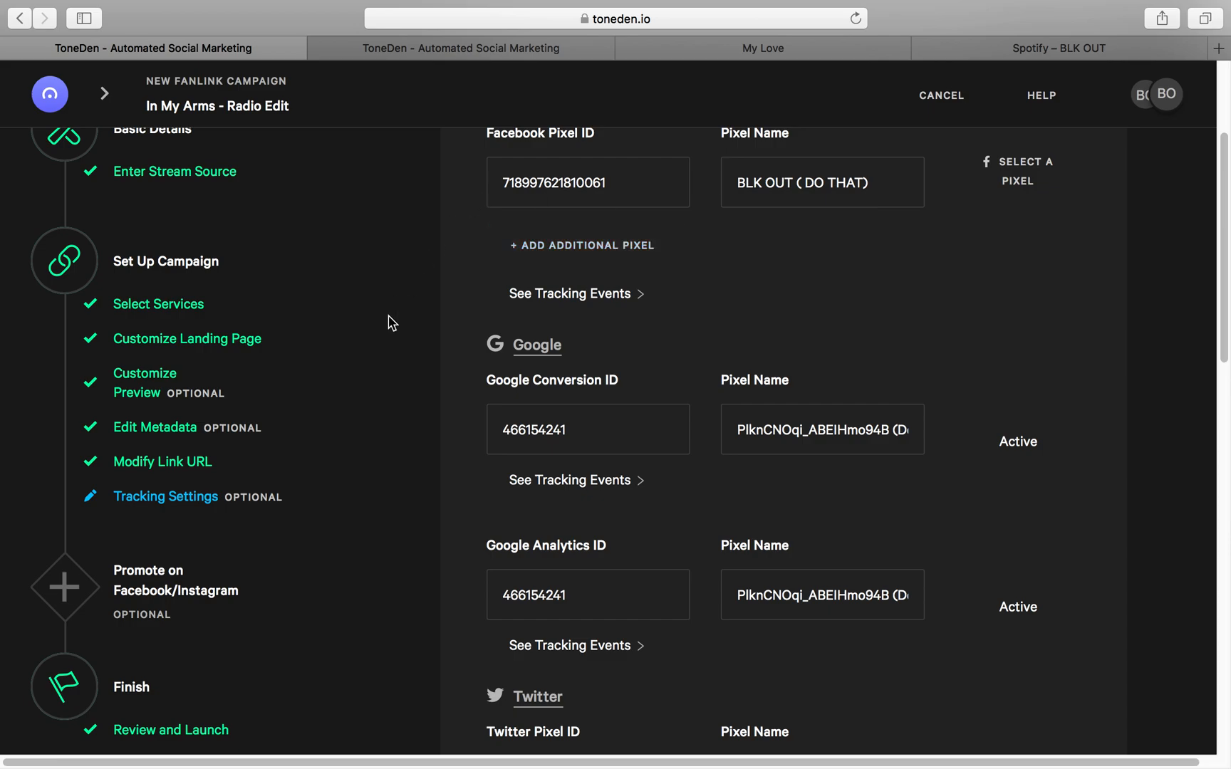
scroll(down, 3)
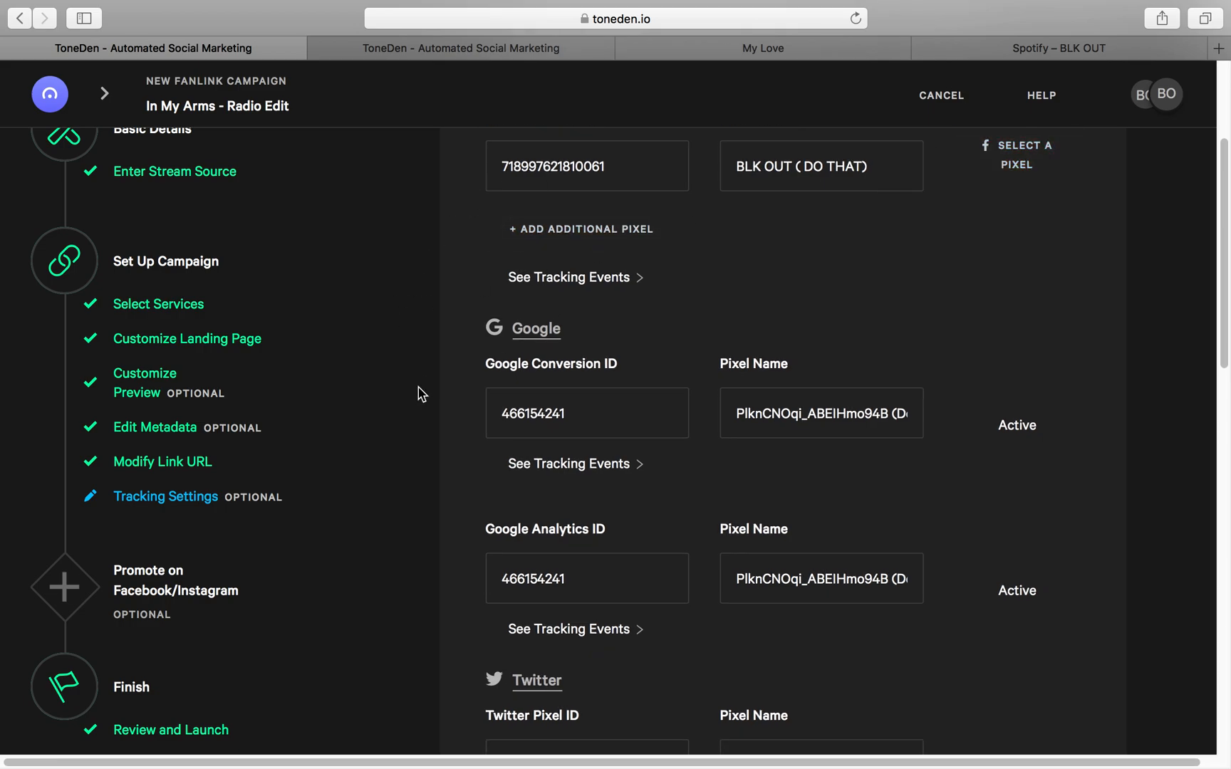
scroll(down, 3)
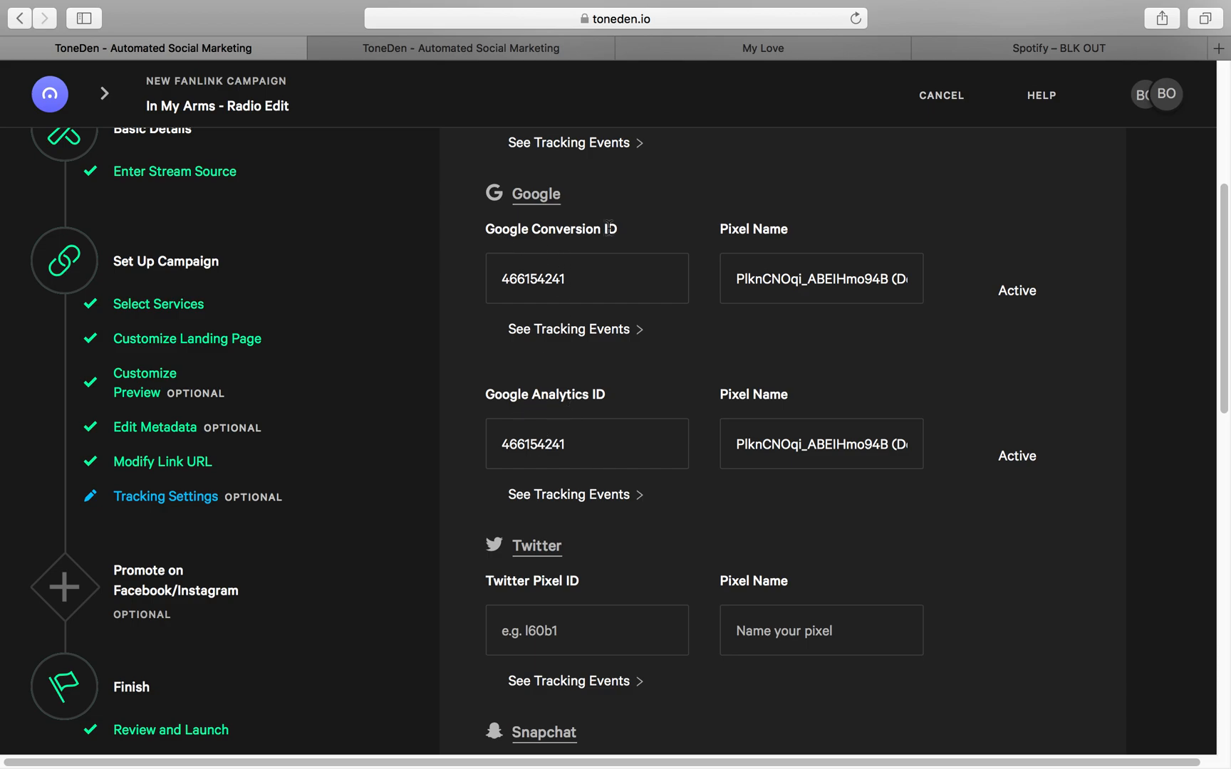
scroll(down, 3)
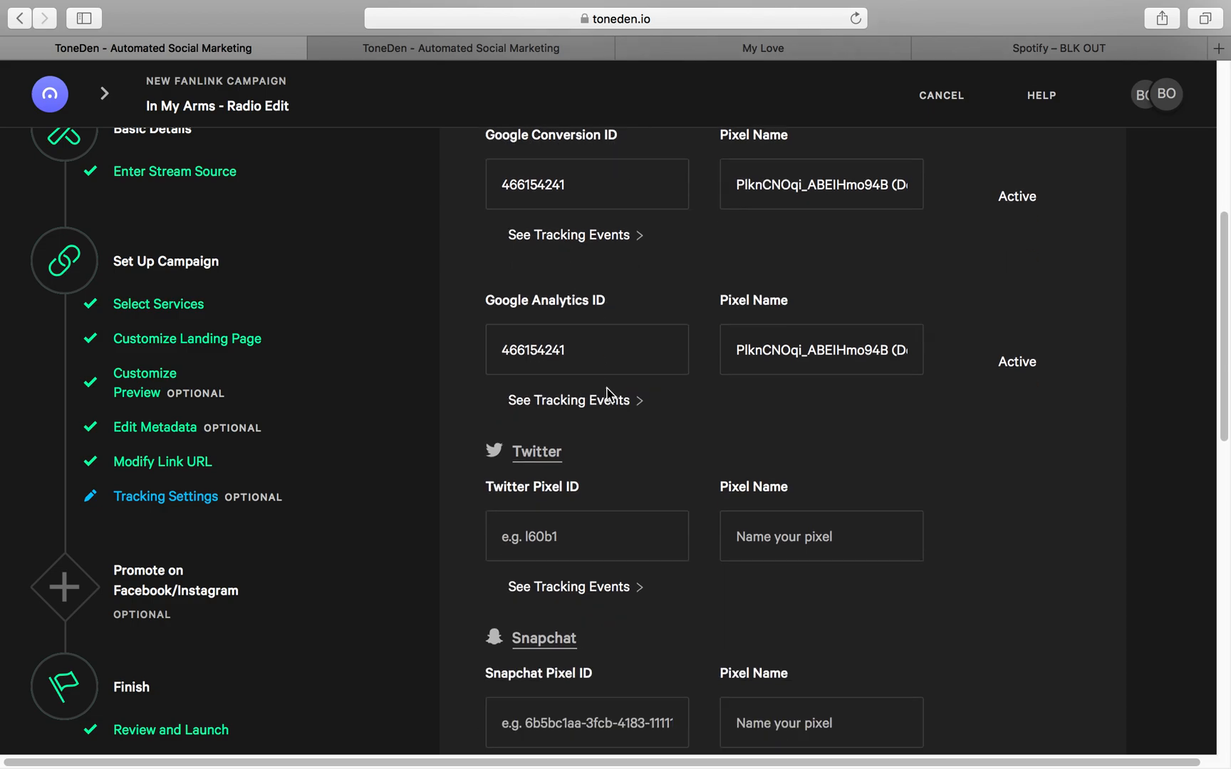
scroll(down, 3)
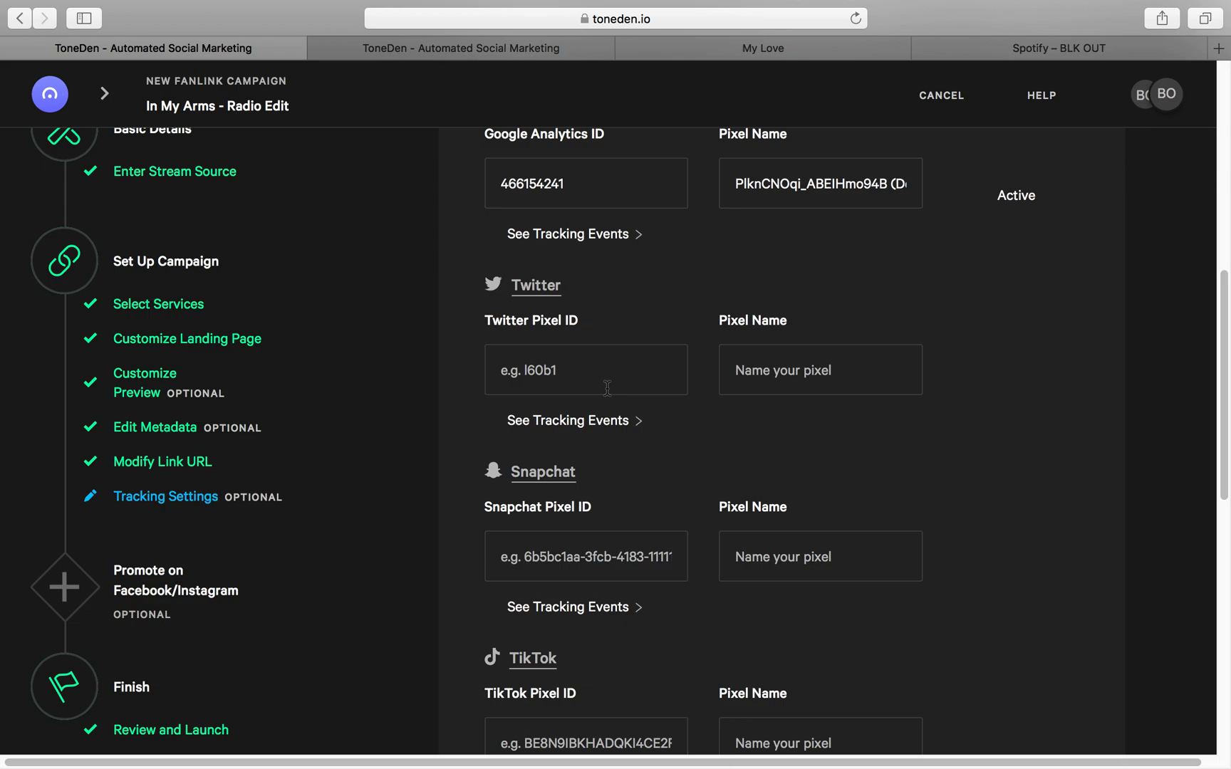
scroll(down, 3)
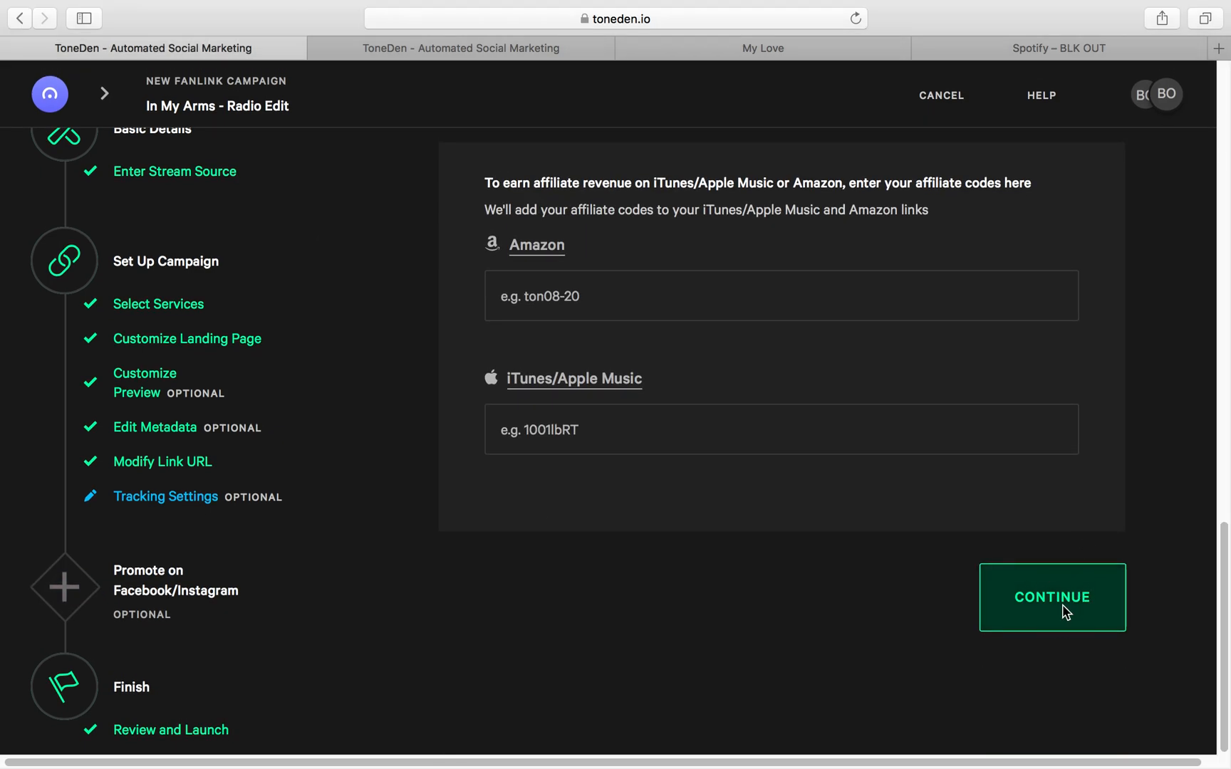
click(1051, 597)
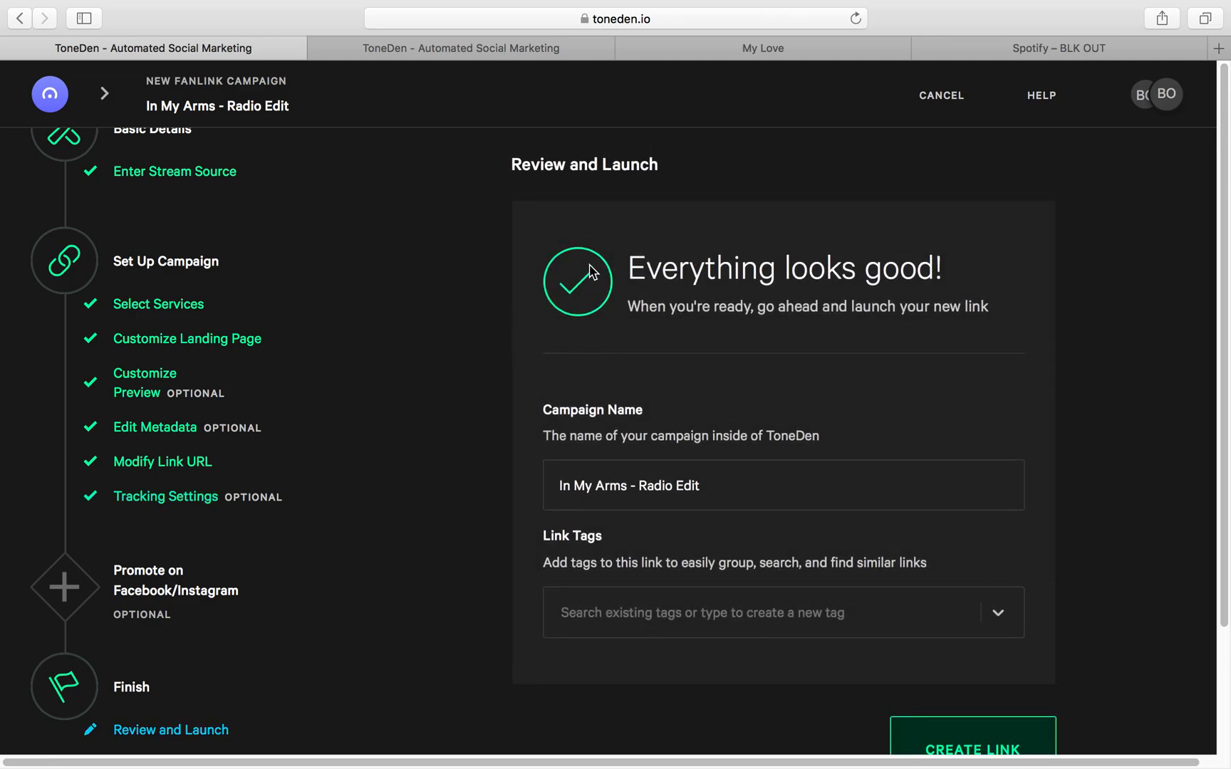
scroll(down, 3)
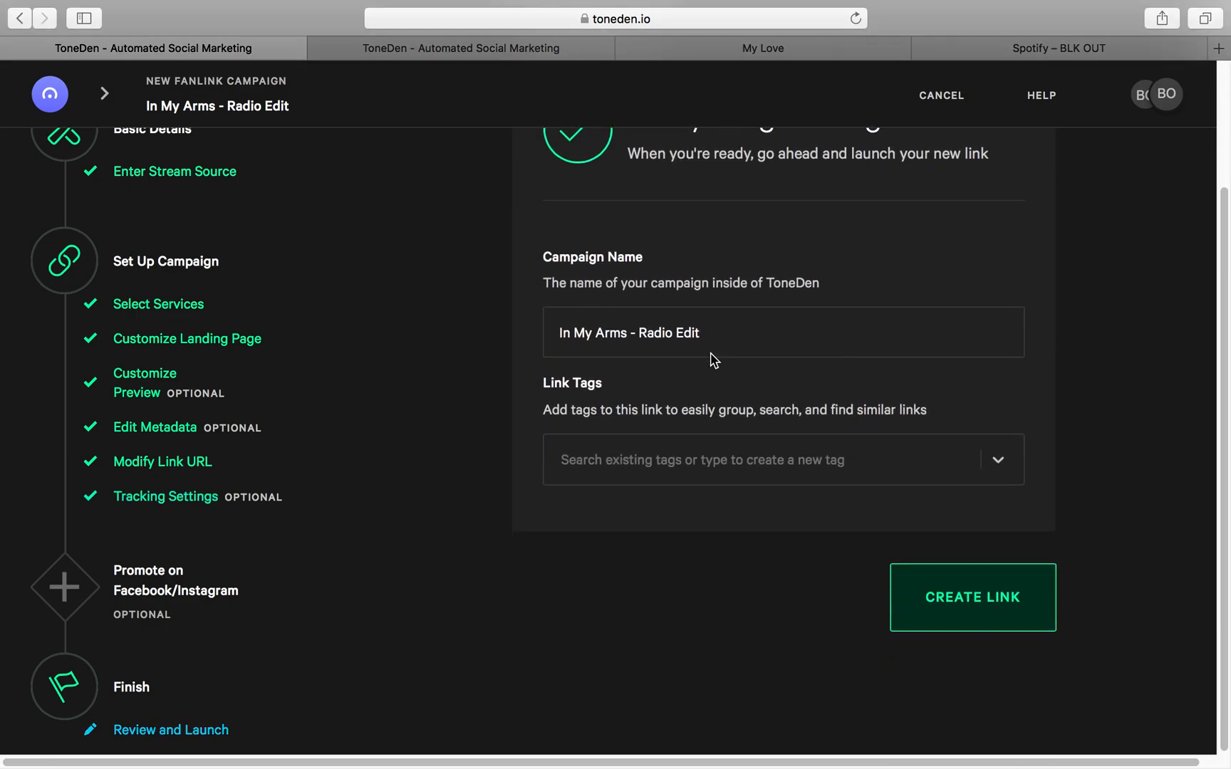
click(972, 598)
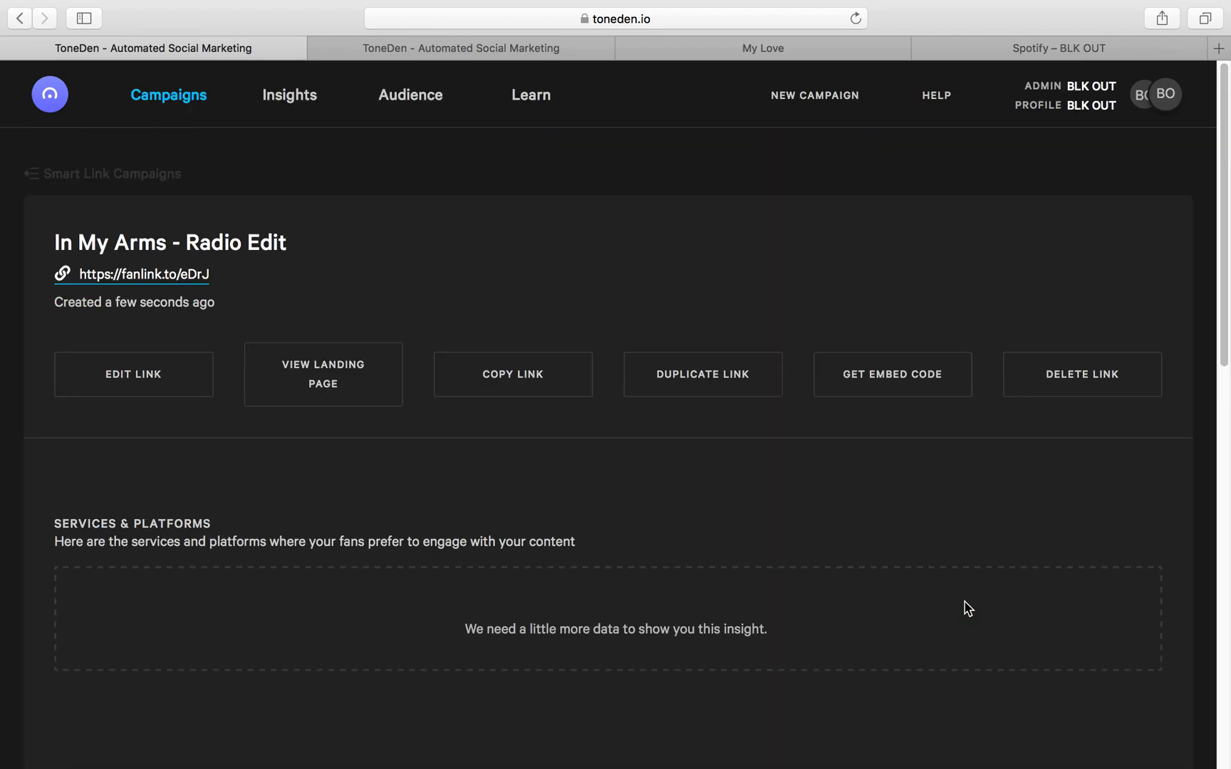
Open the public fanlink.to landing page from the campaign page.
scroll(down, 3)
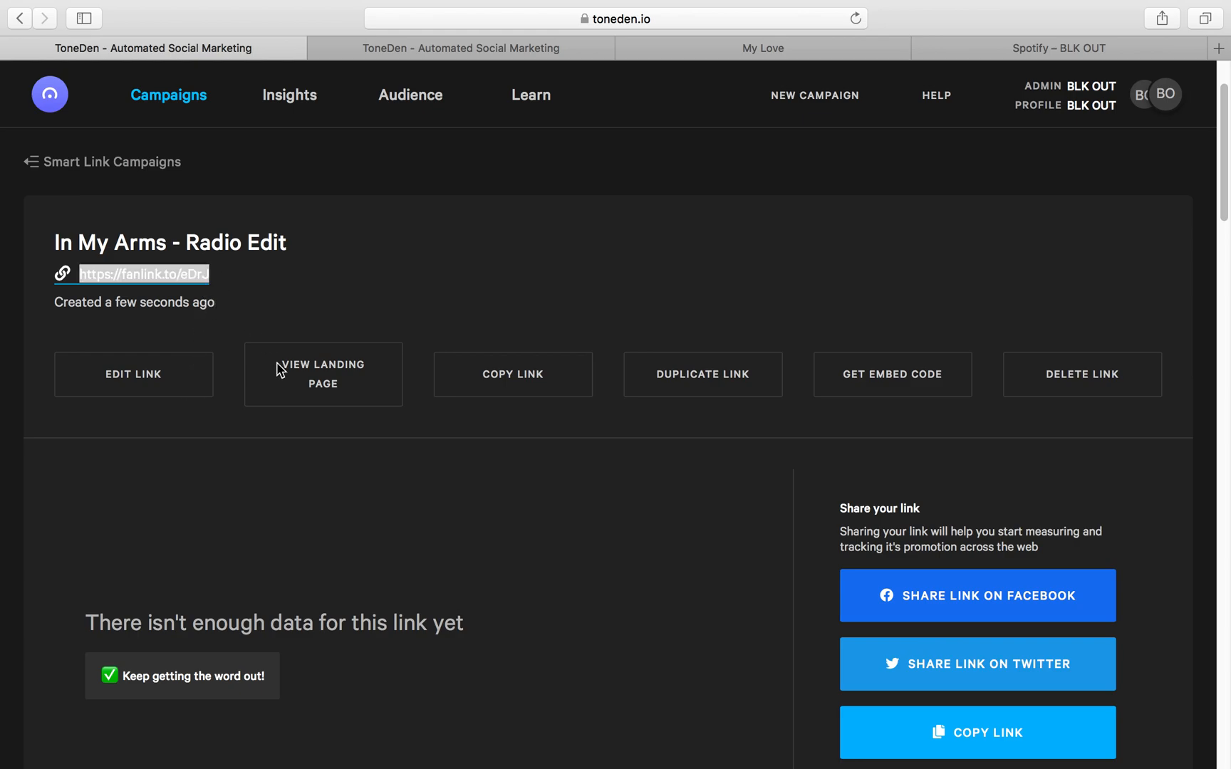
click(322, 375)
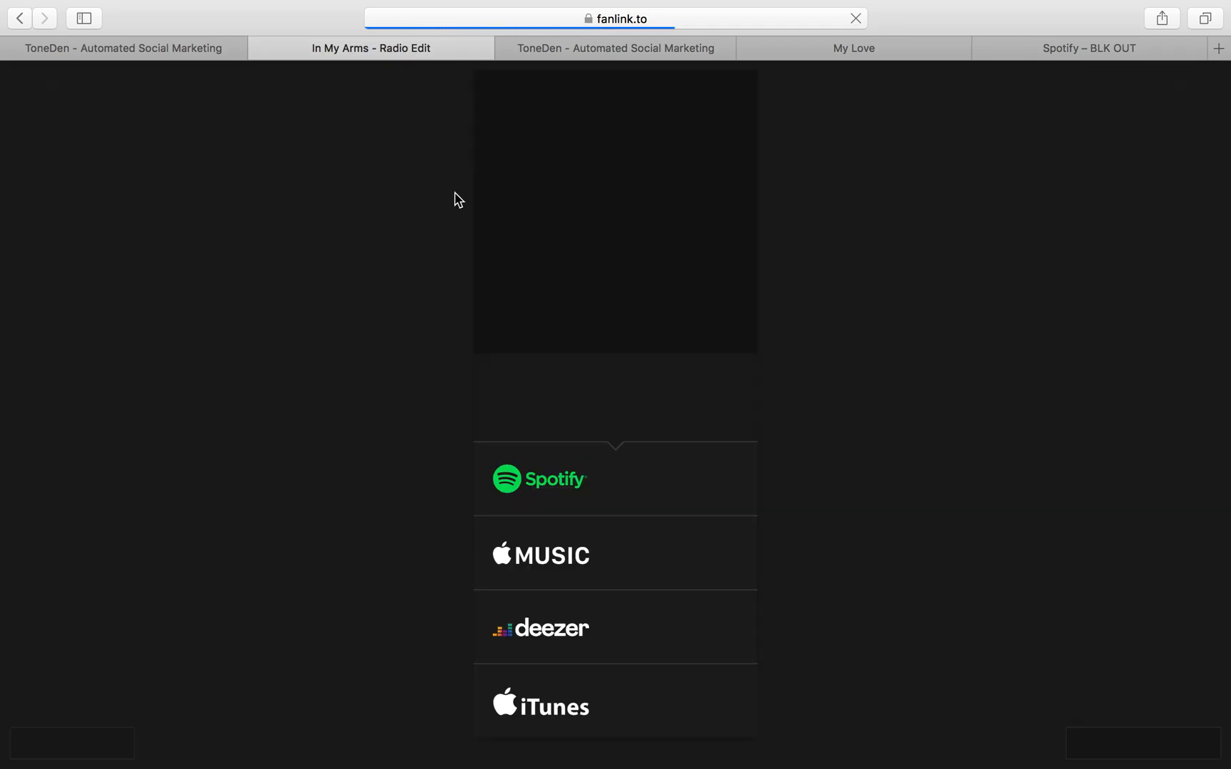